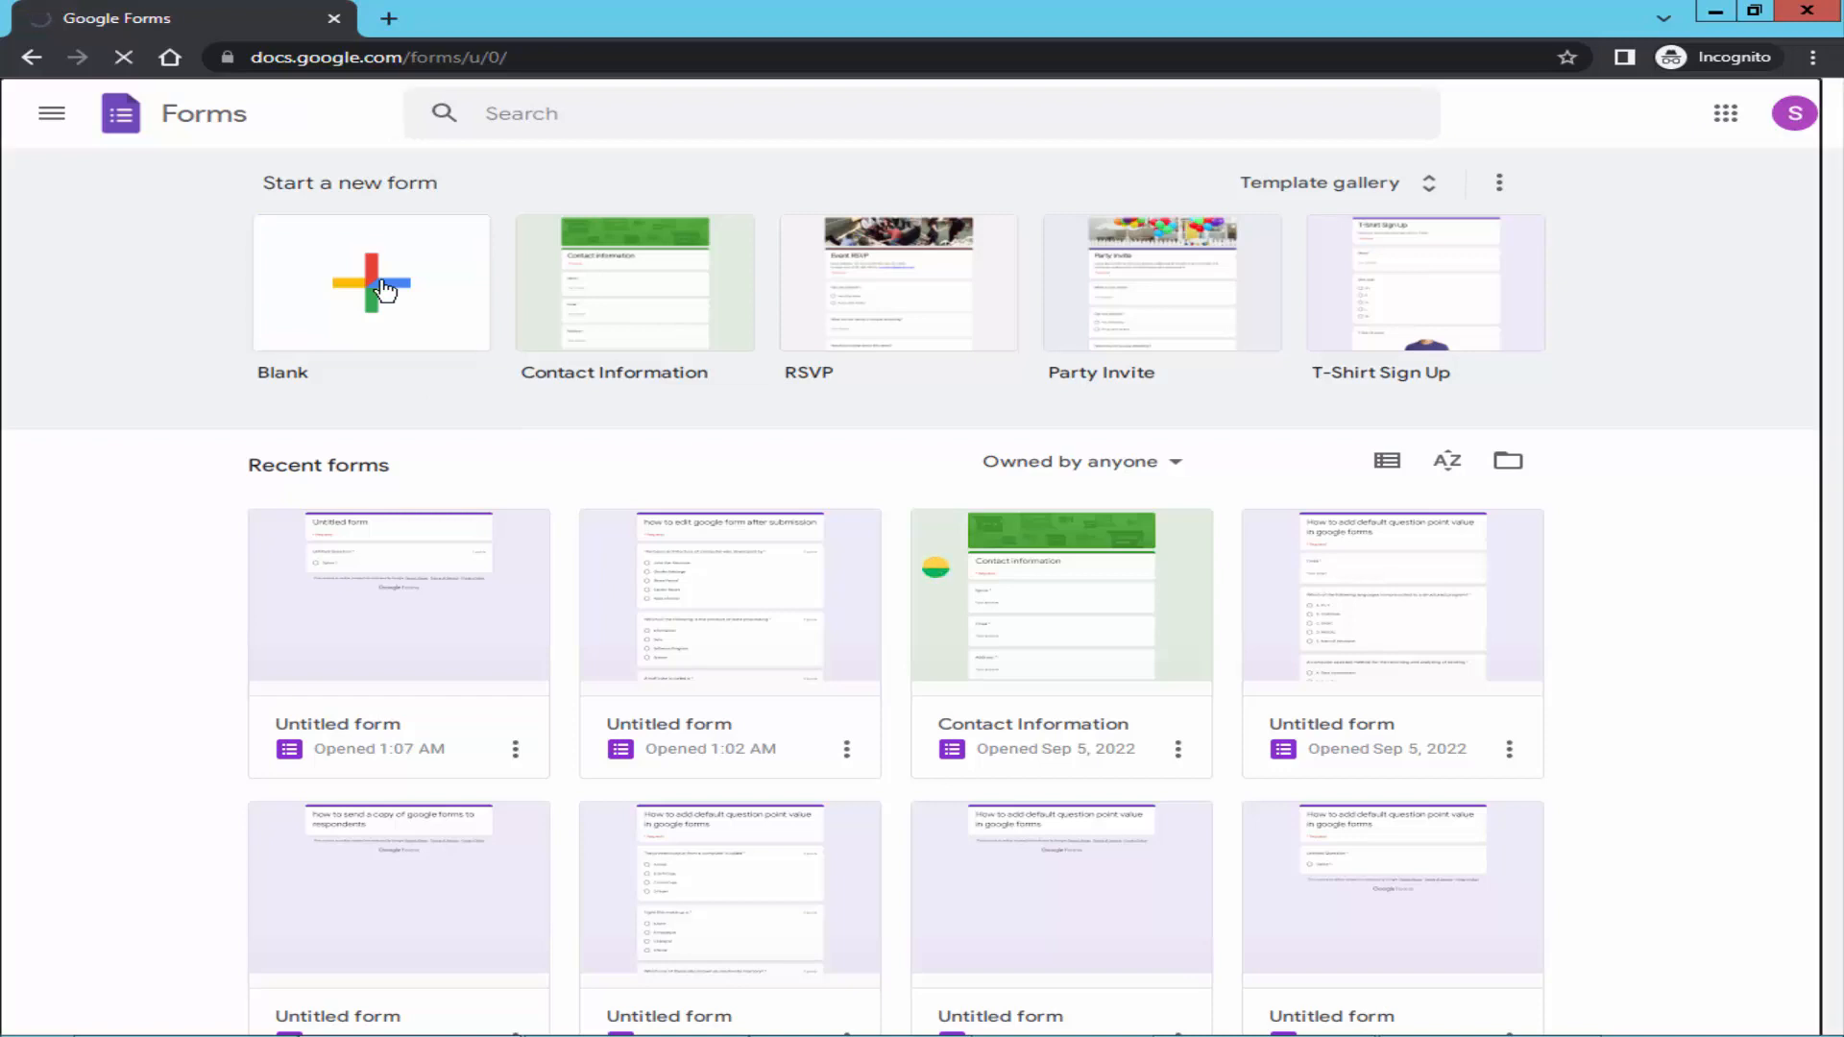
Start a new blank form for 'how to stop multiple responses in google forms'
click(371, 283)
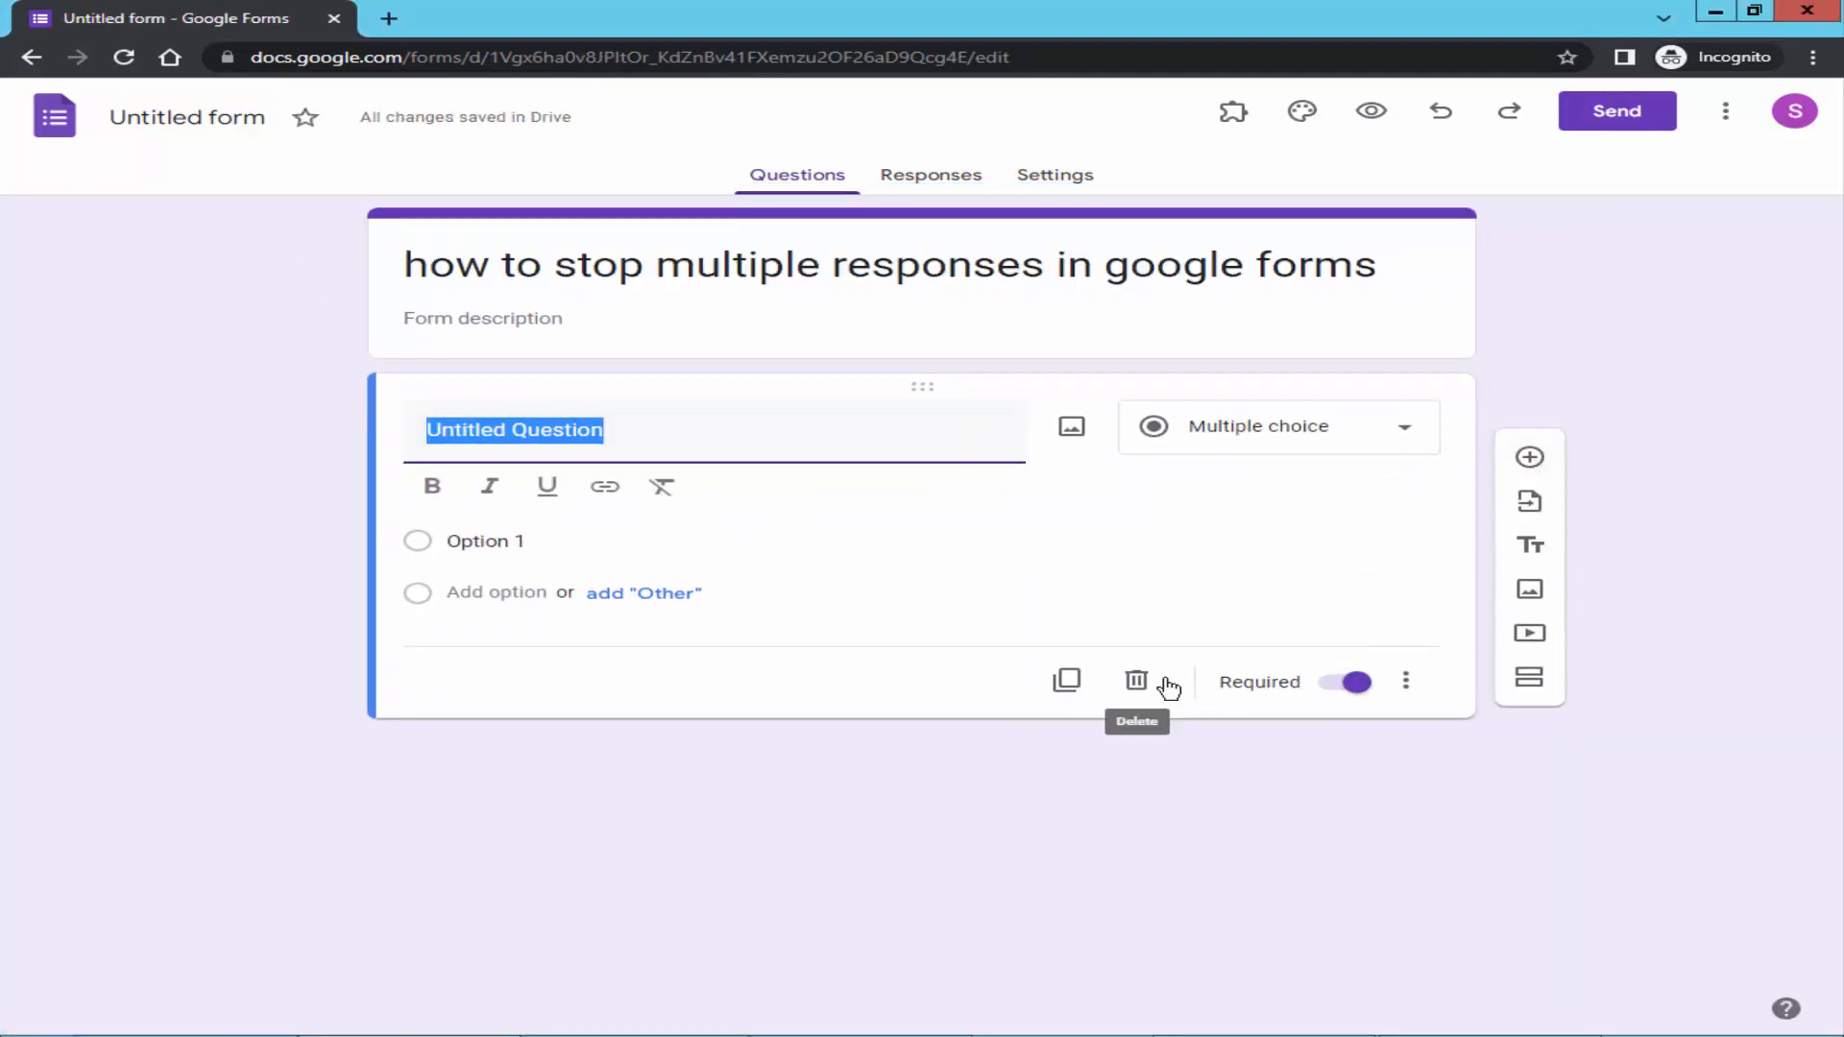
Delete the empty untitled question and turn the form into a quiz
click(1136, 681)
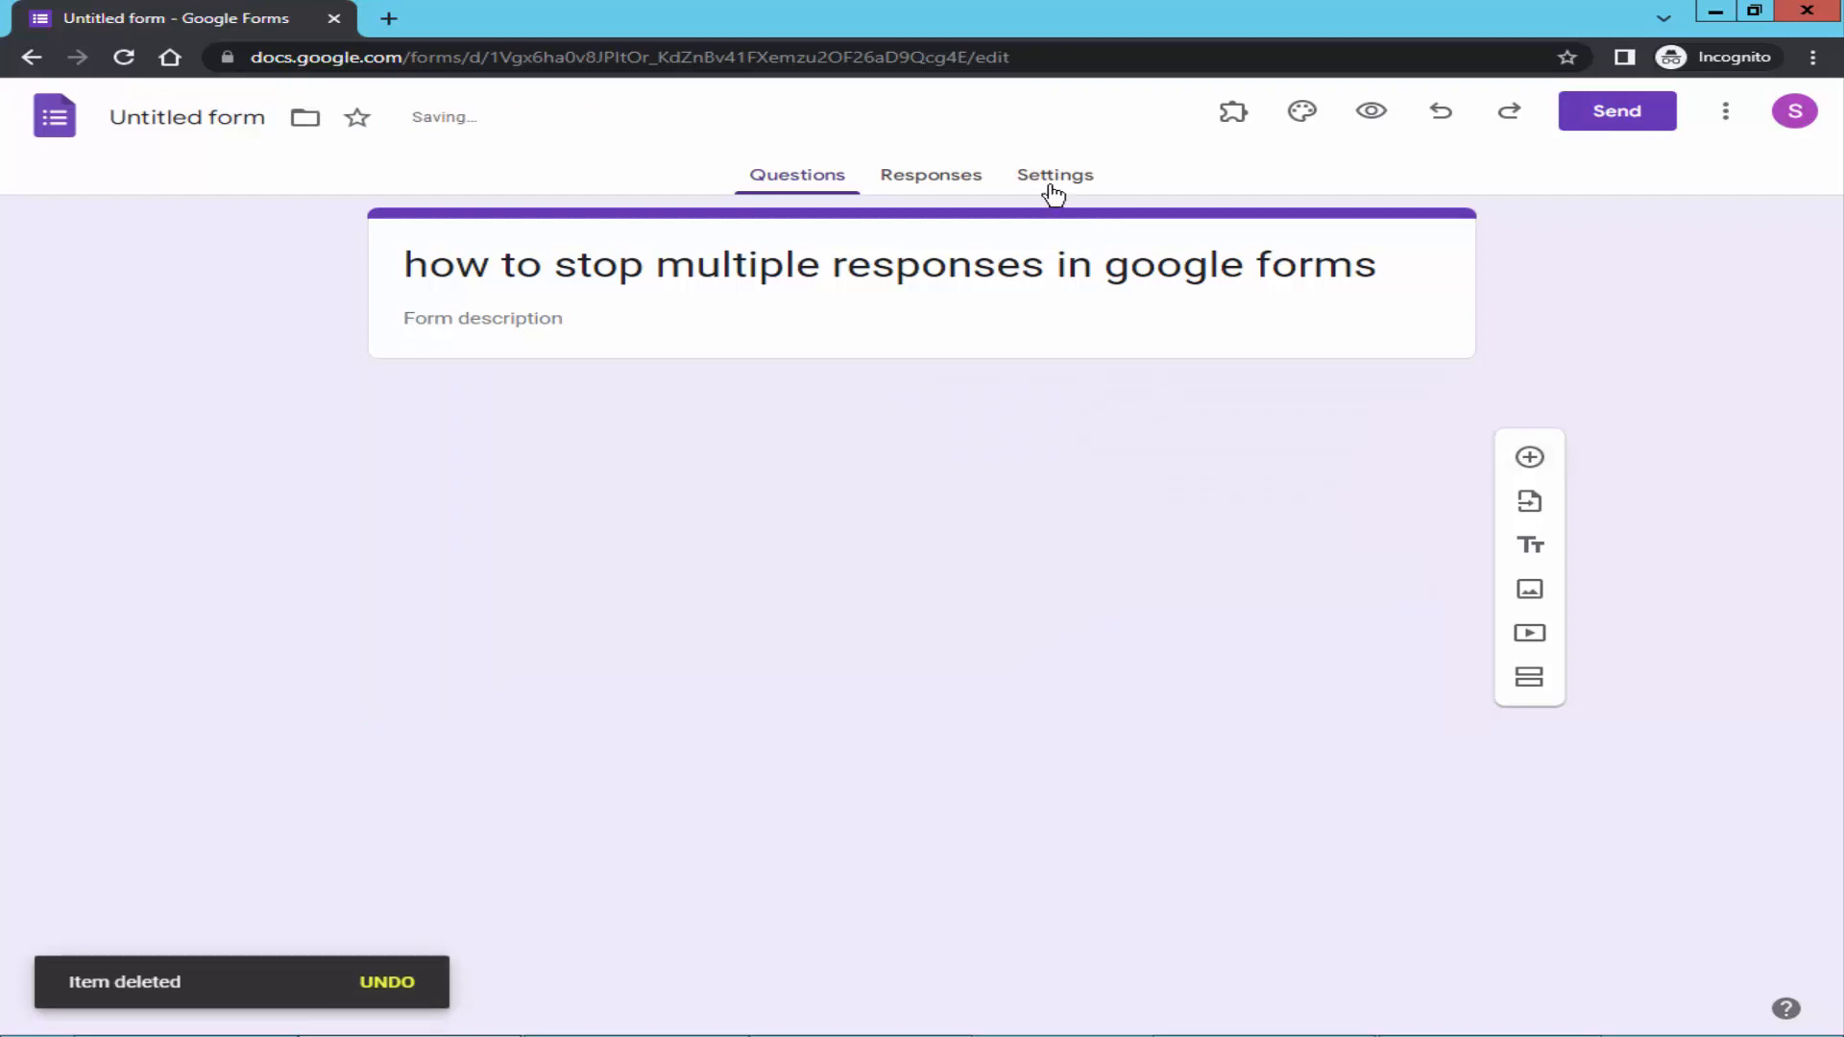
click(1053, 175)
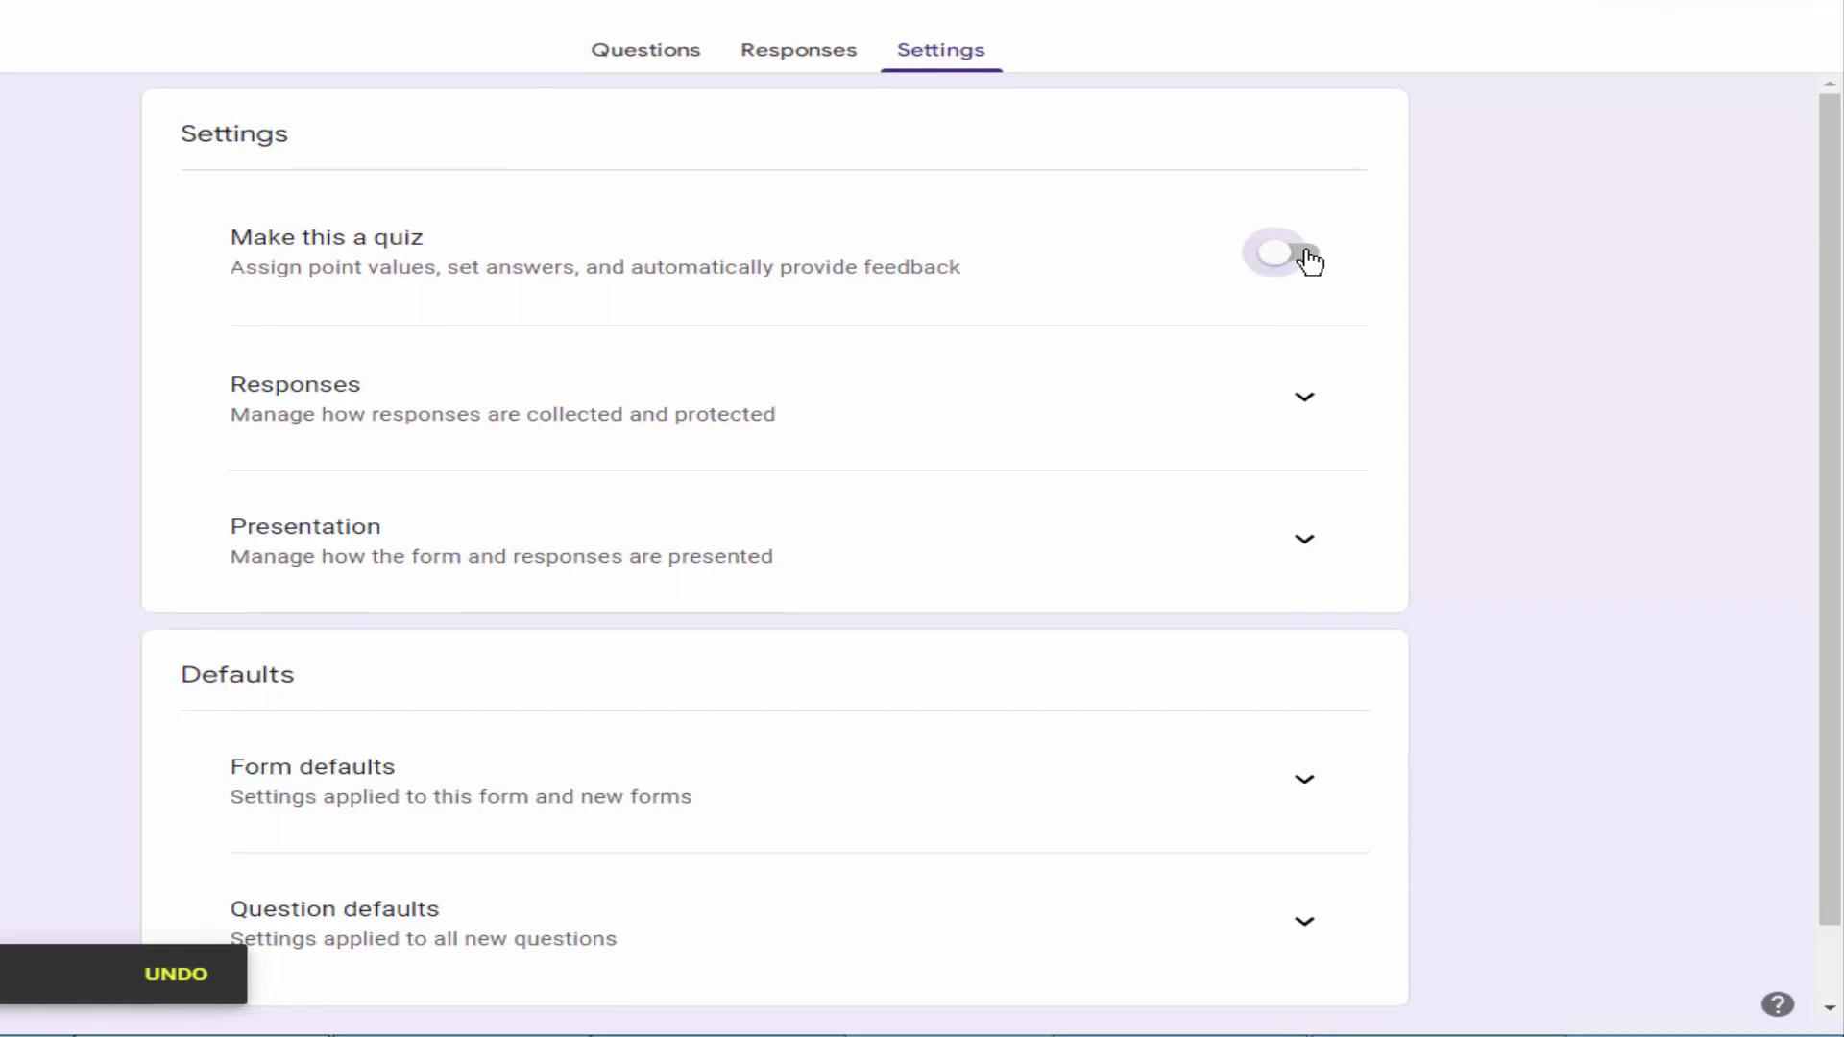
click(1284, 257)
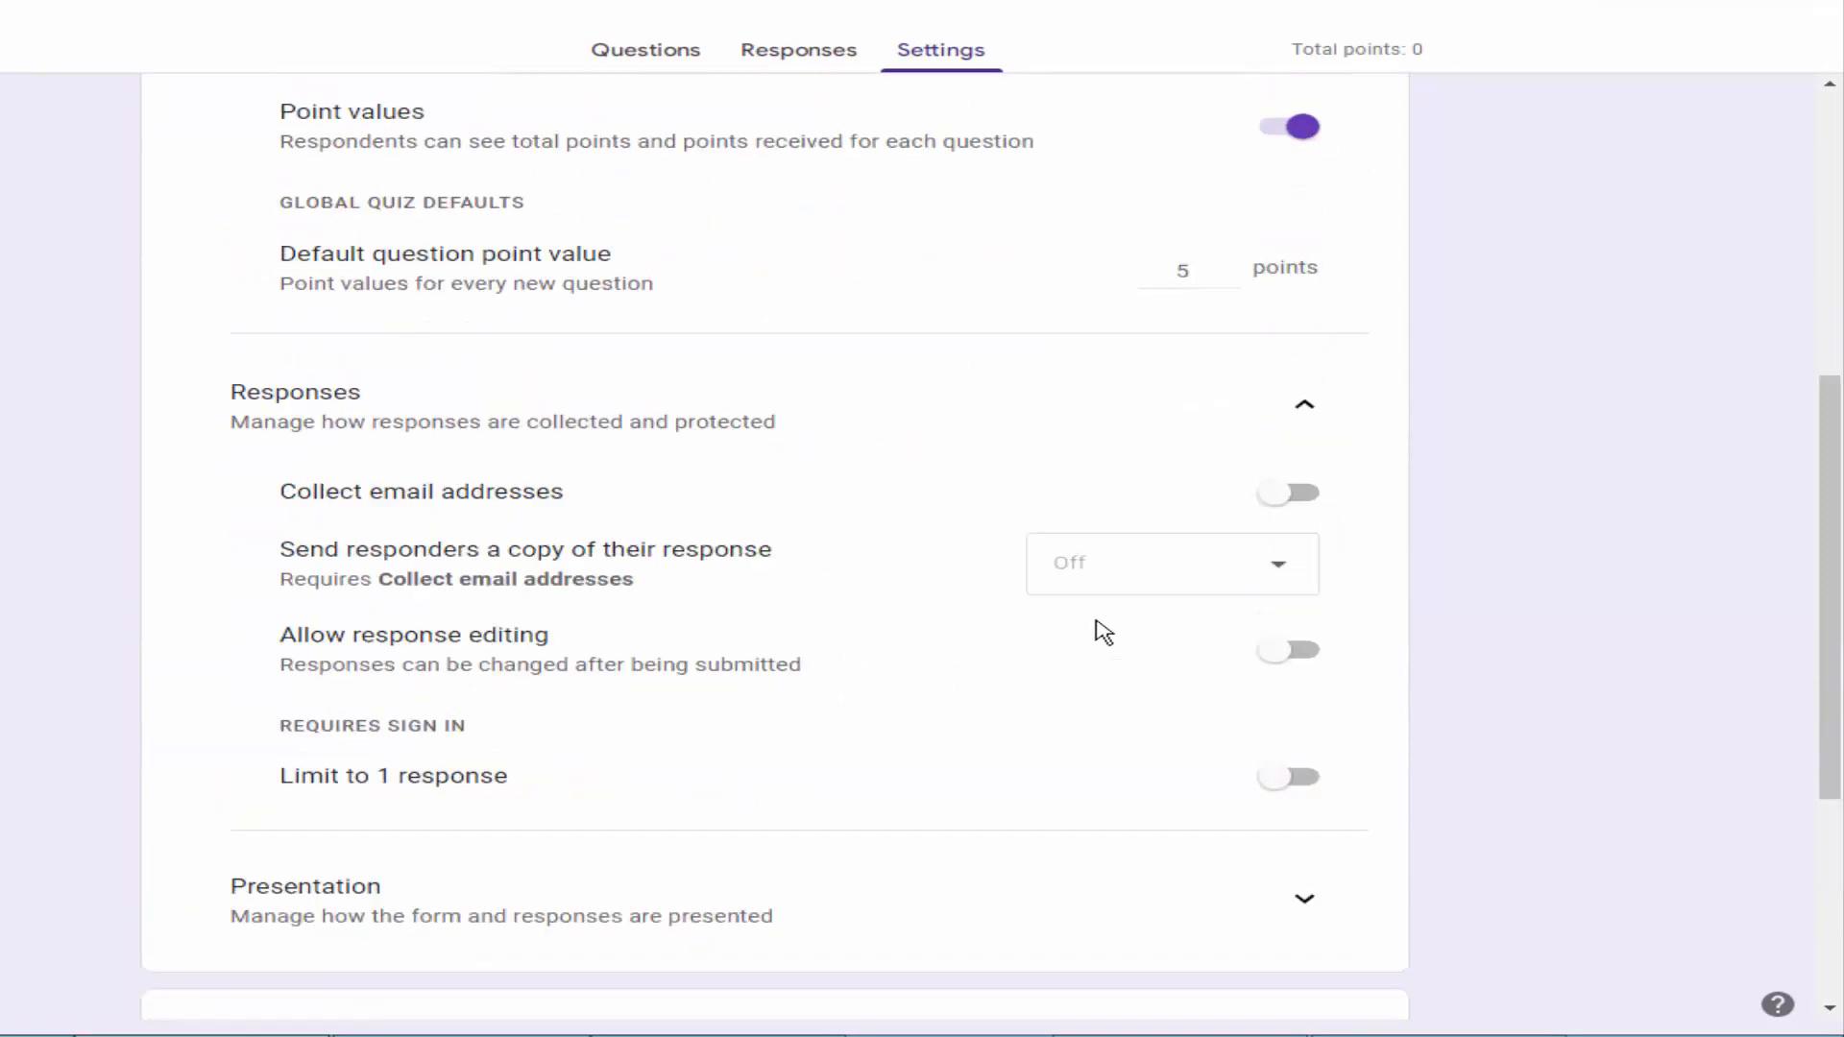
In the Responses settings, limit each respondent to 1 response
scroll(down, 3)
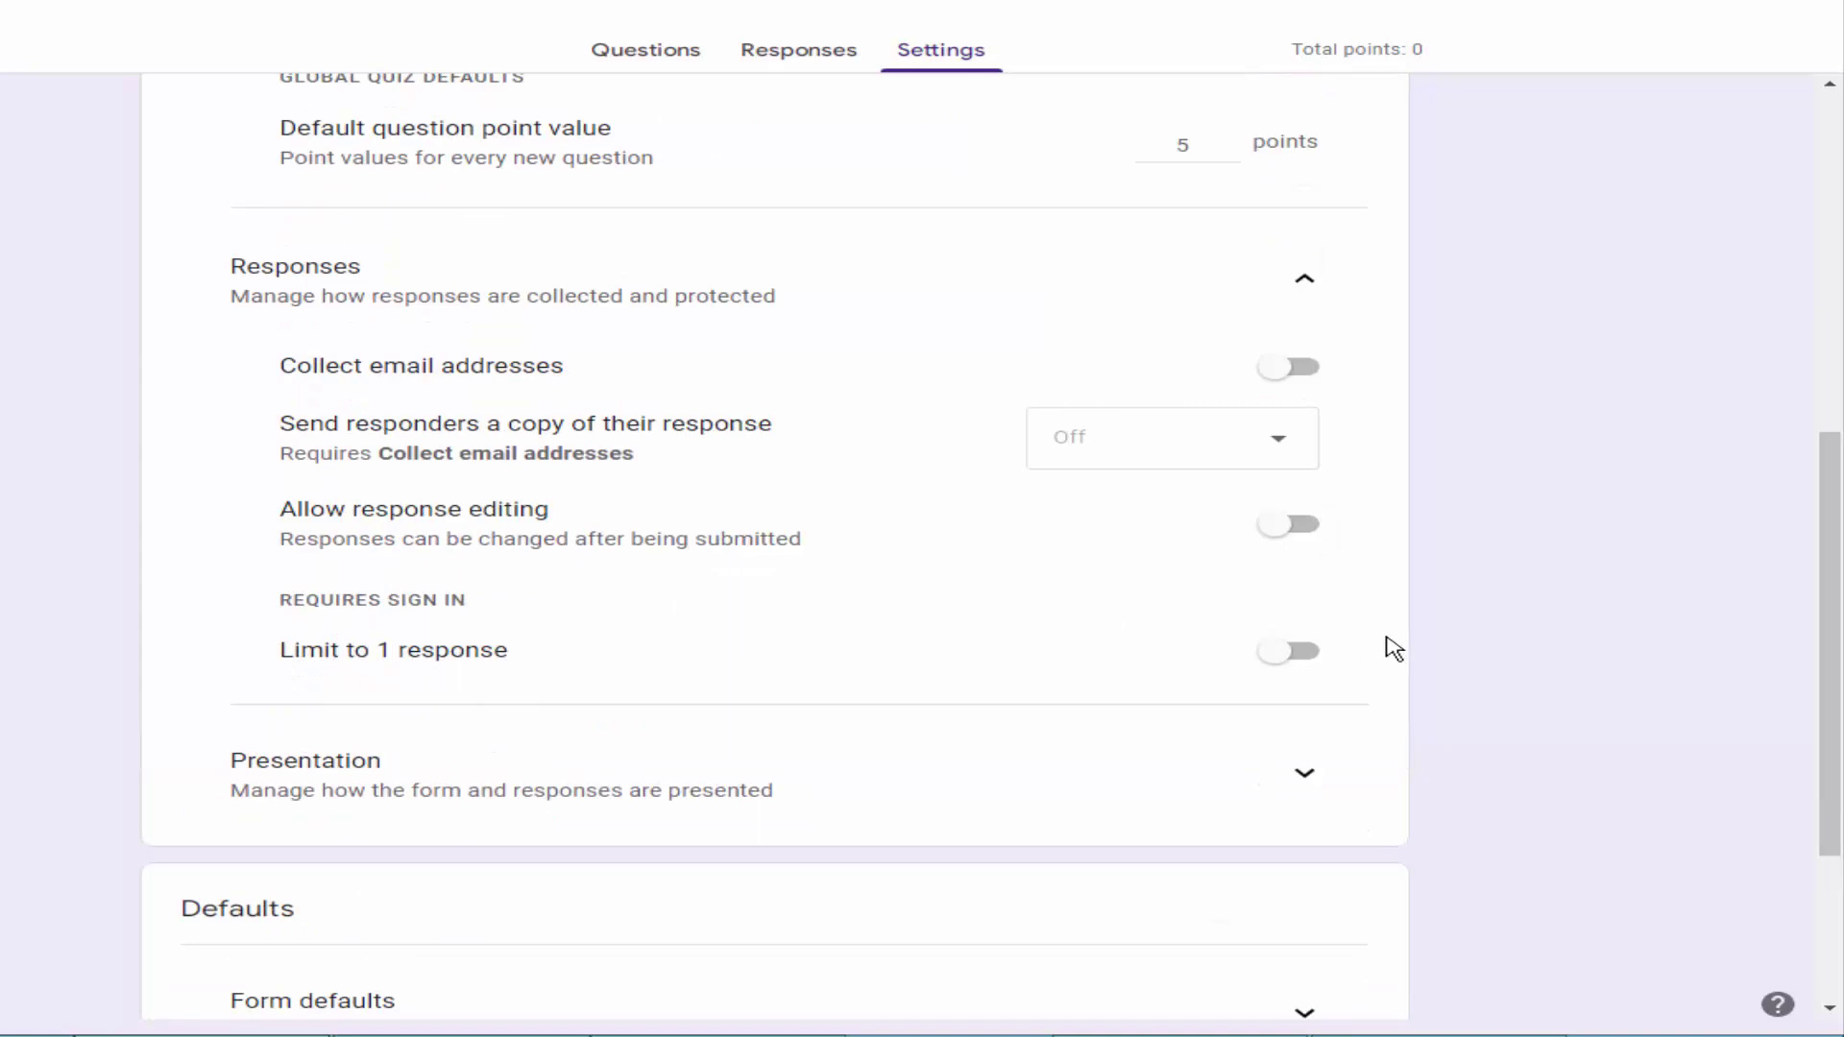
mouse_move(459, 669)
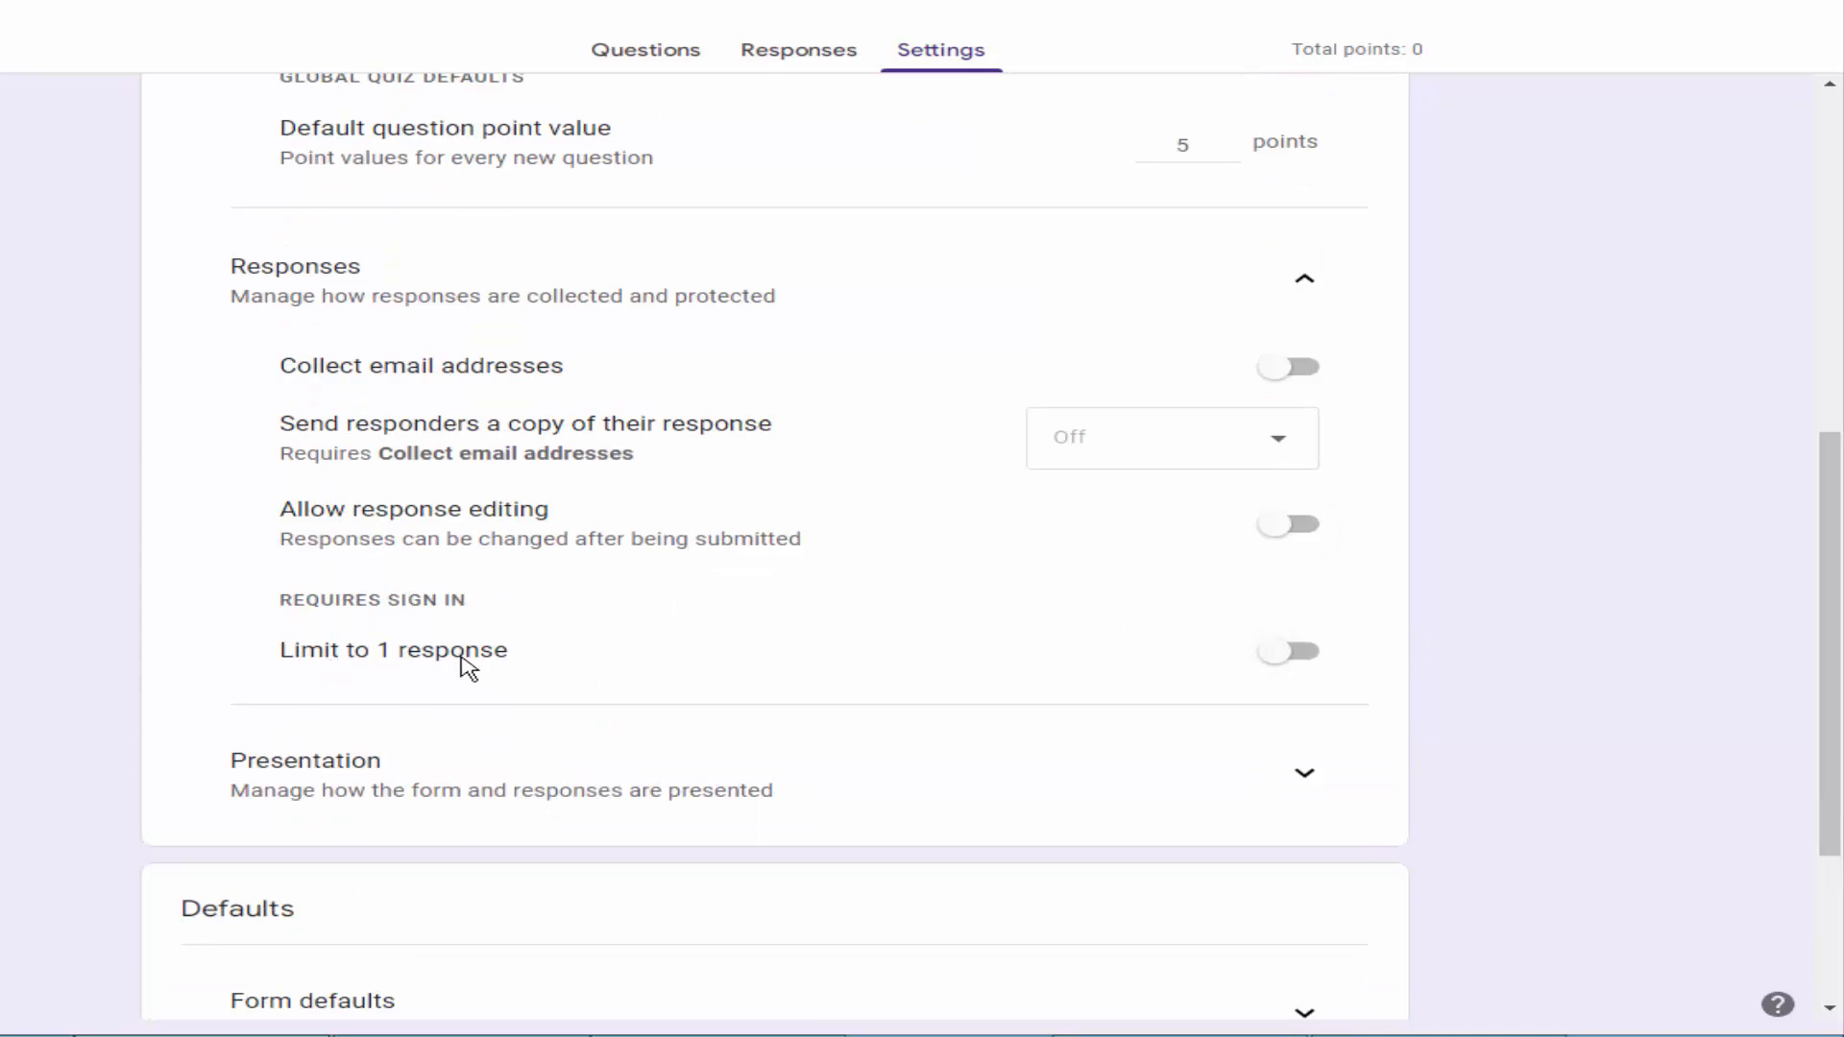
click(1291, 657)
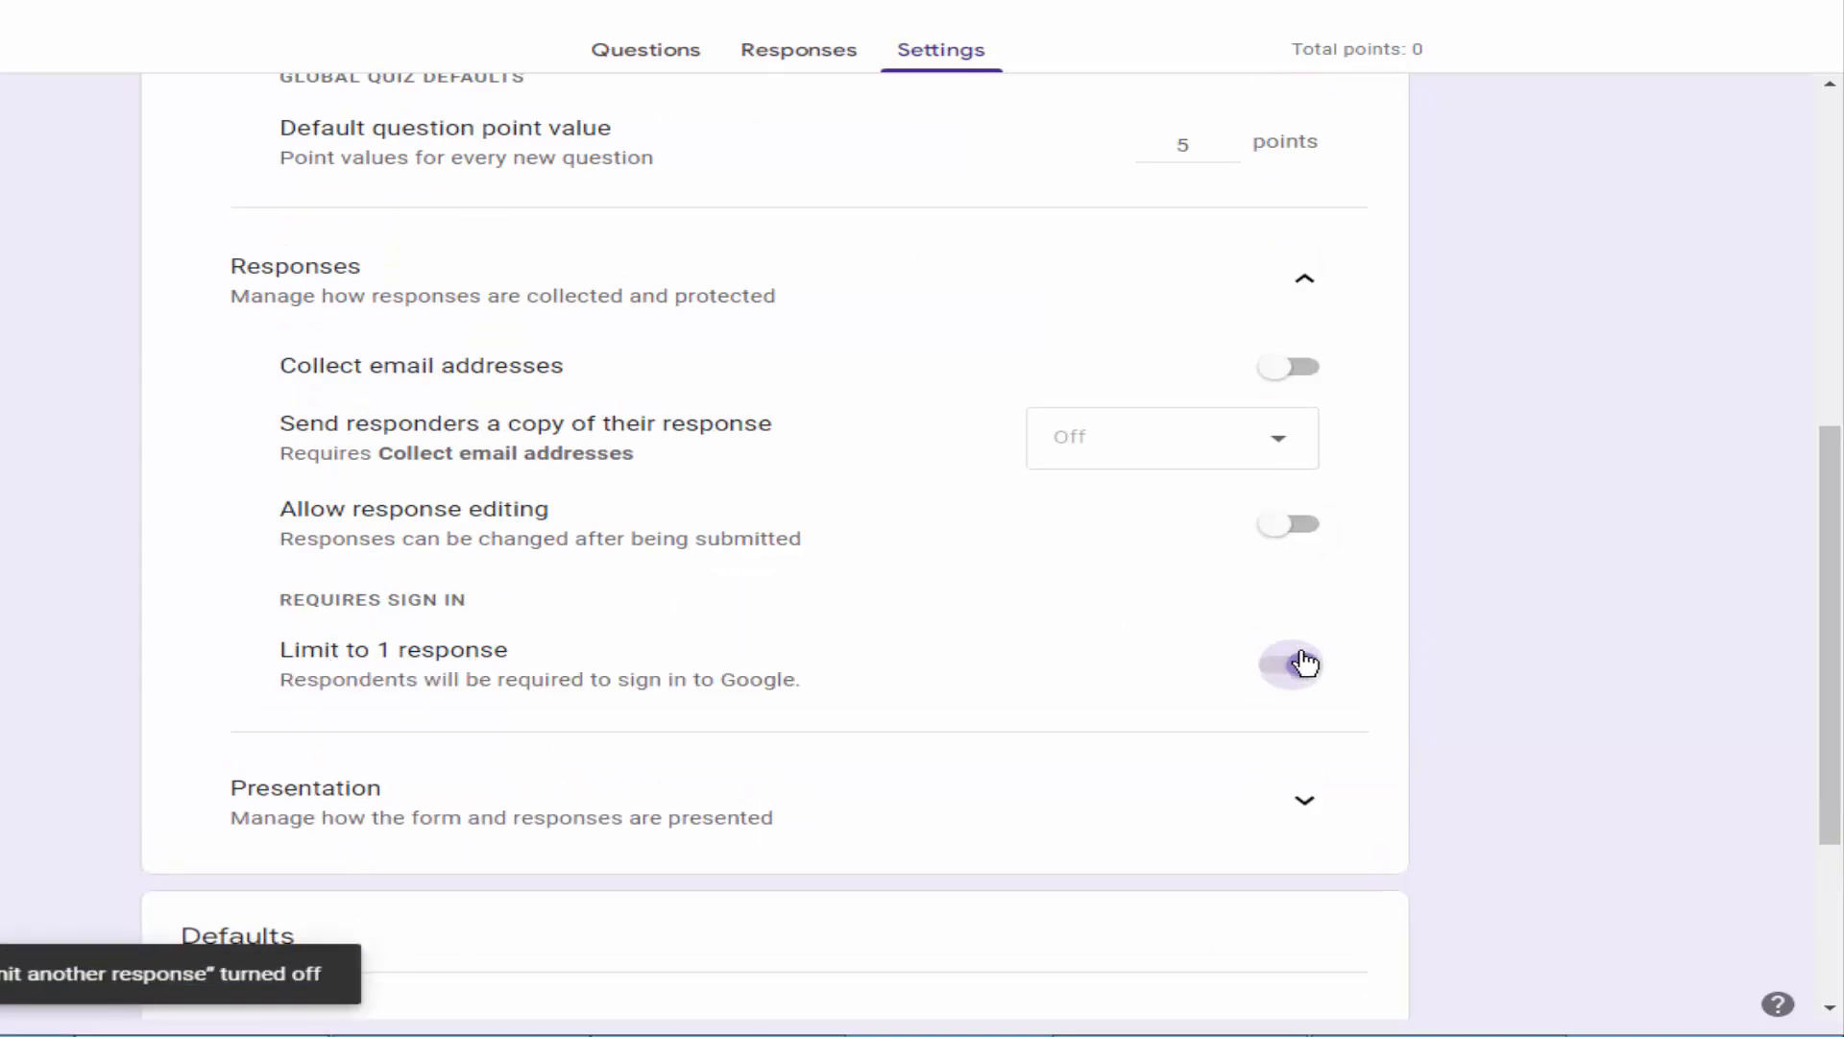
click(1291, 663)
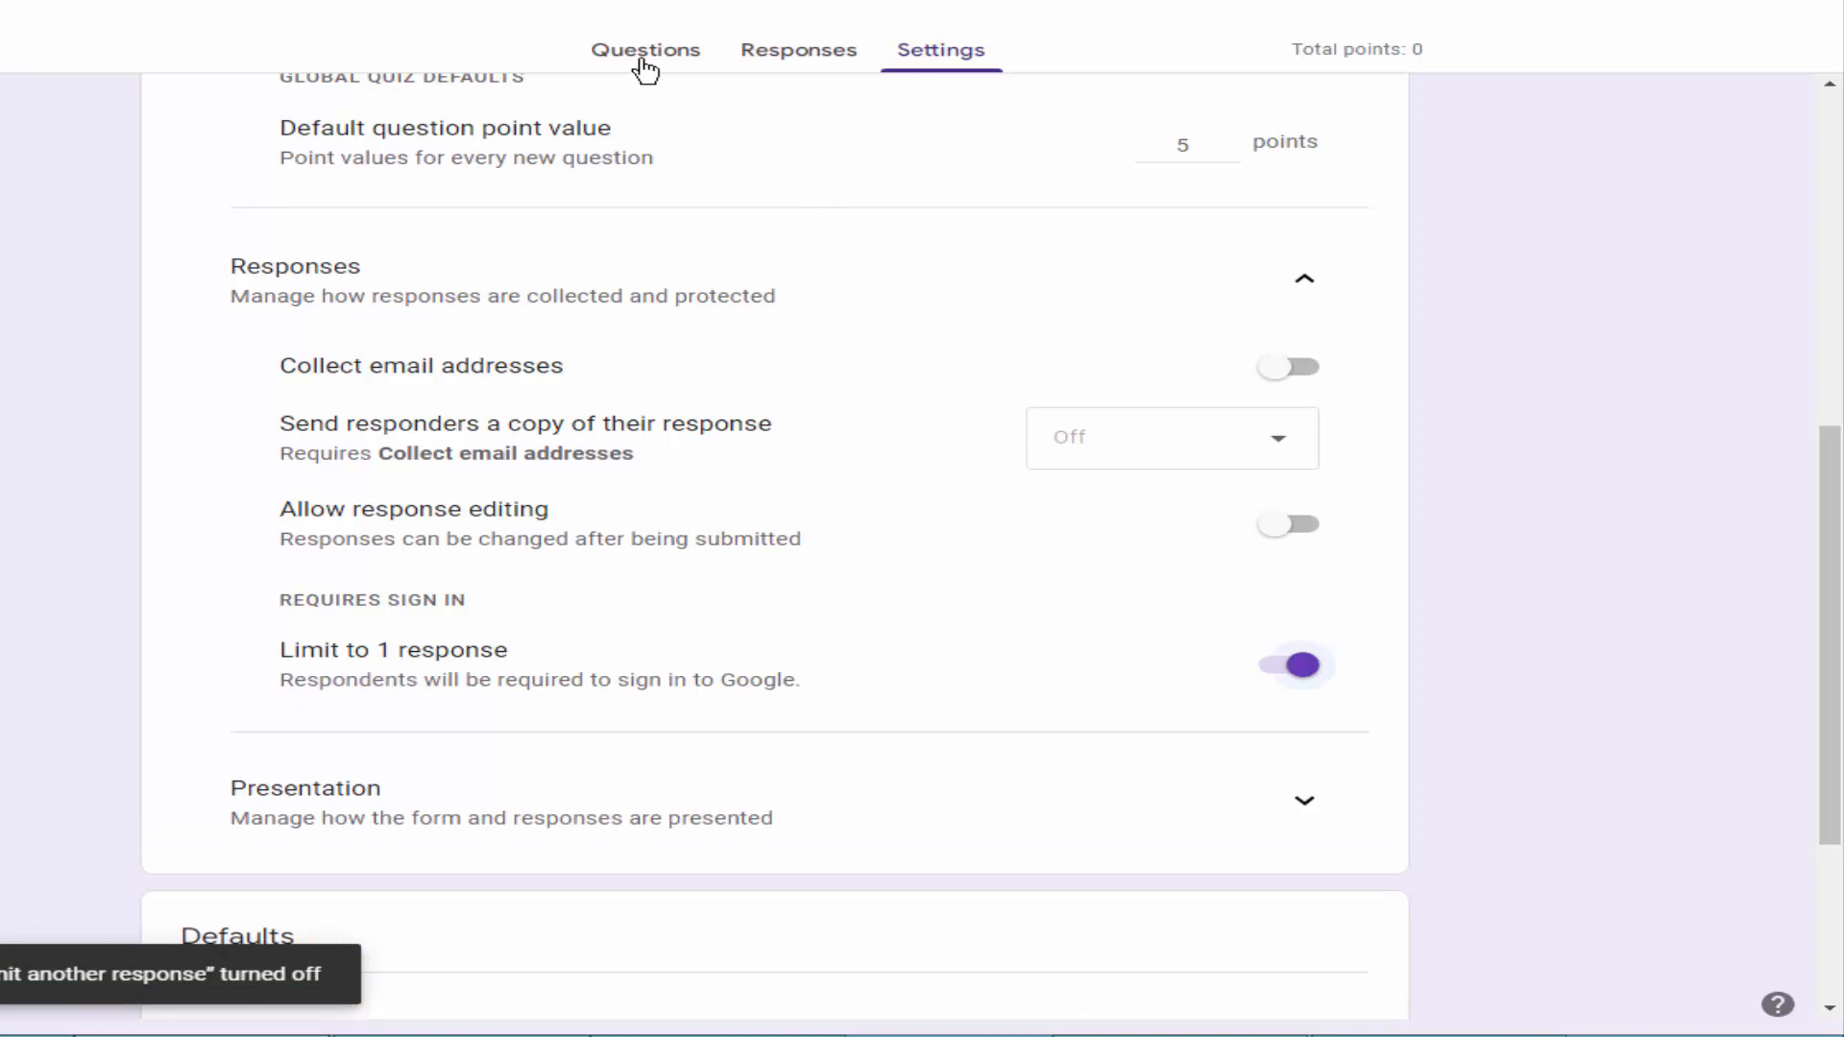
Add questions, starting with 'For renaming a file in windows, you will most likely use'
click(646, 50)
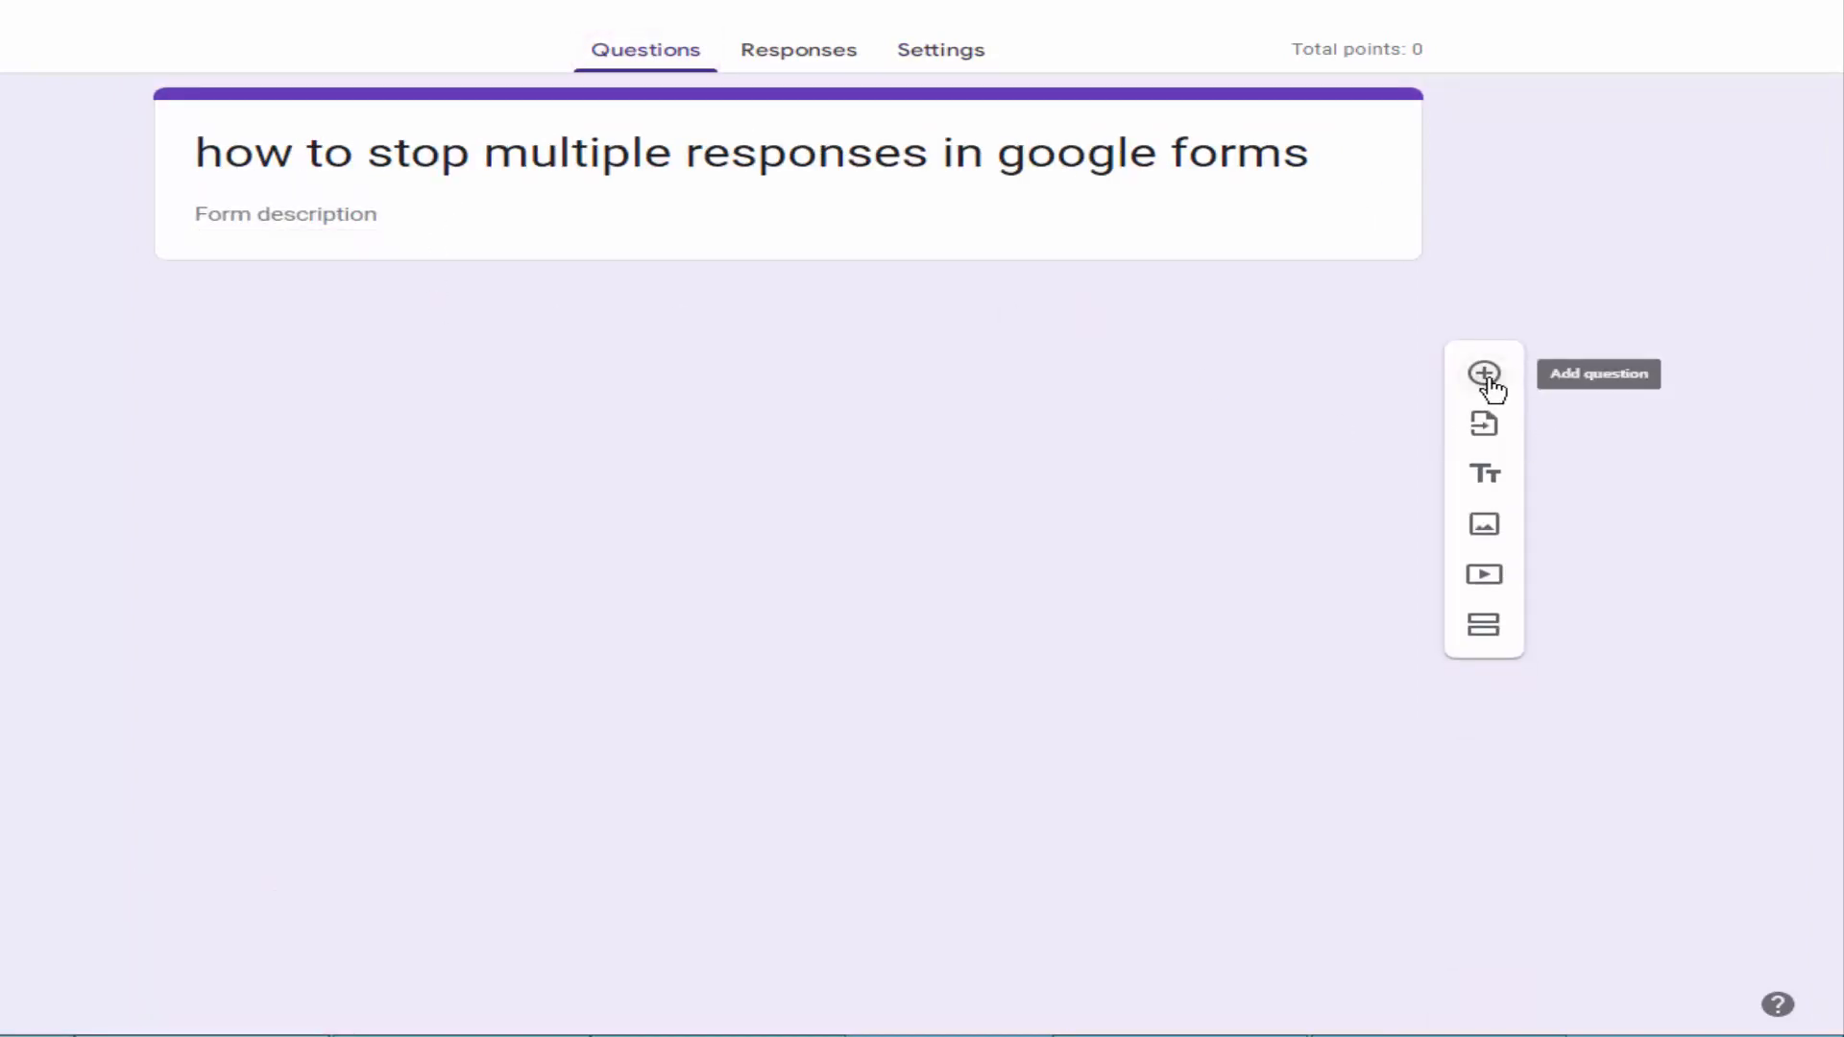
click(1483, 373)
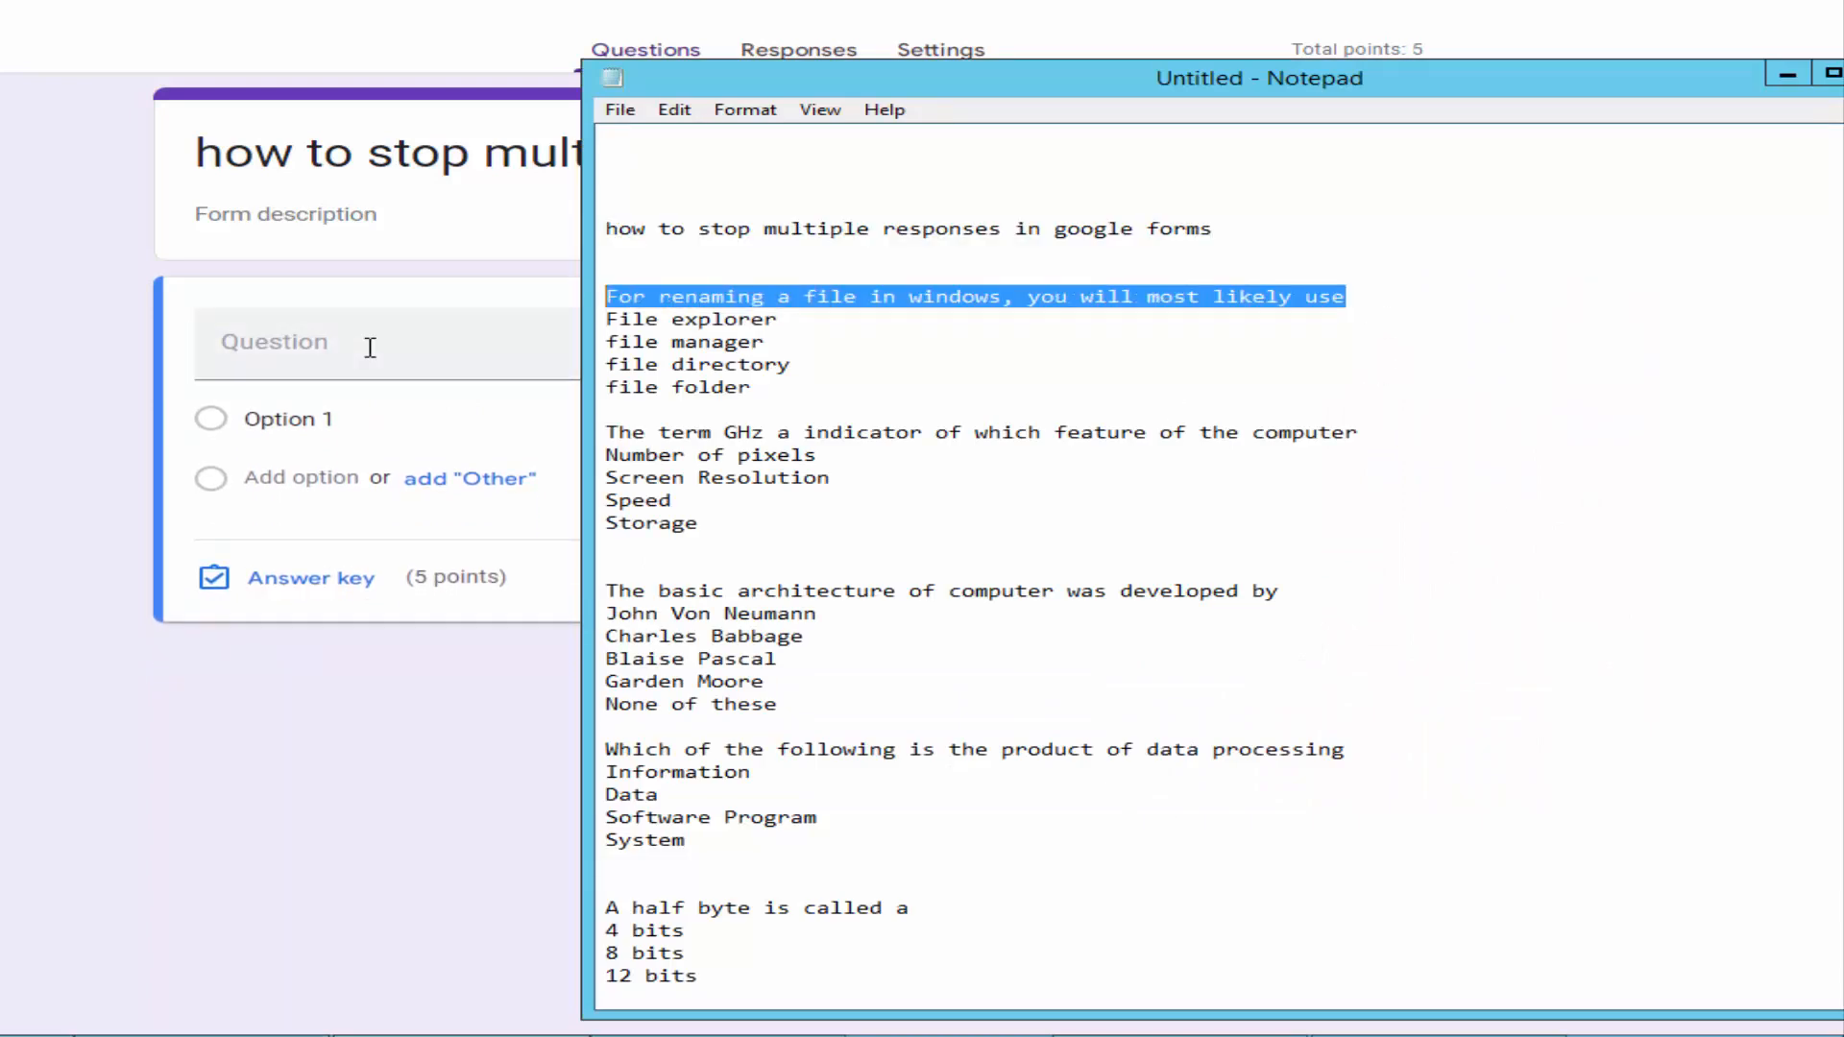
text(For renaming a file in windows, you will most likely use)
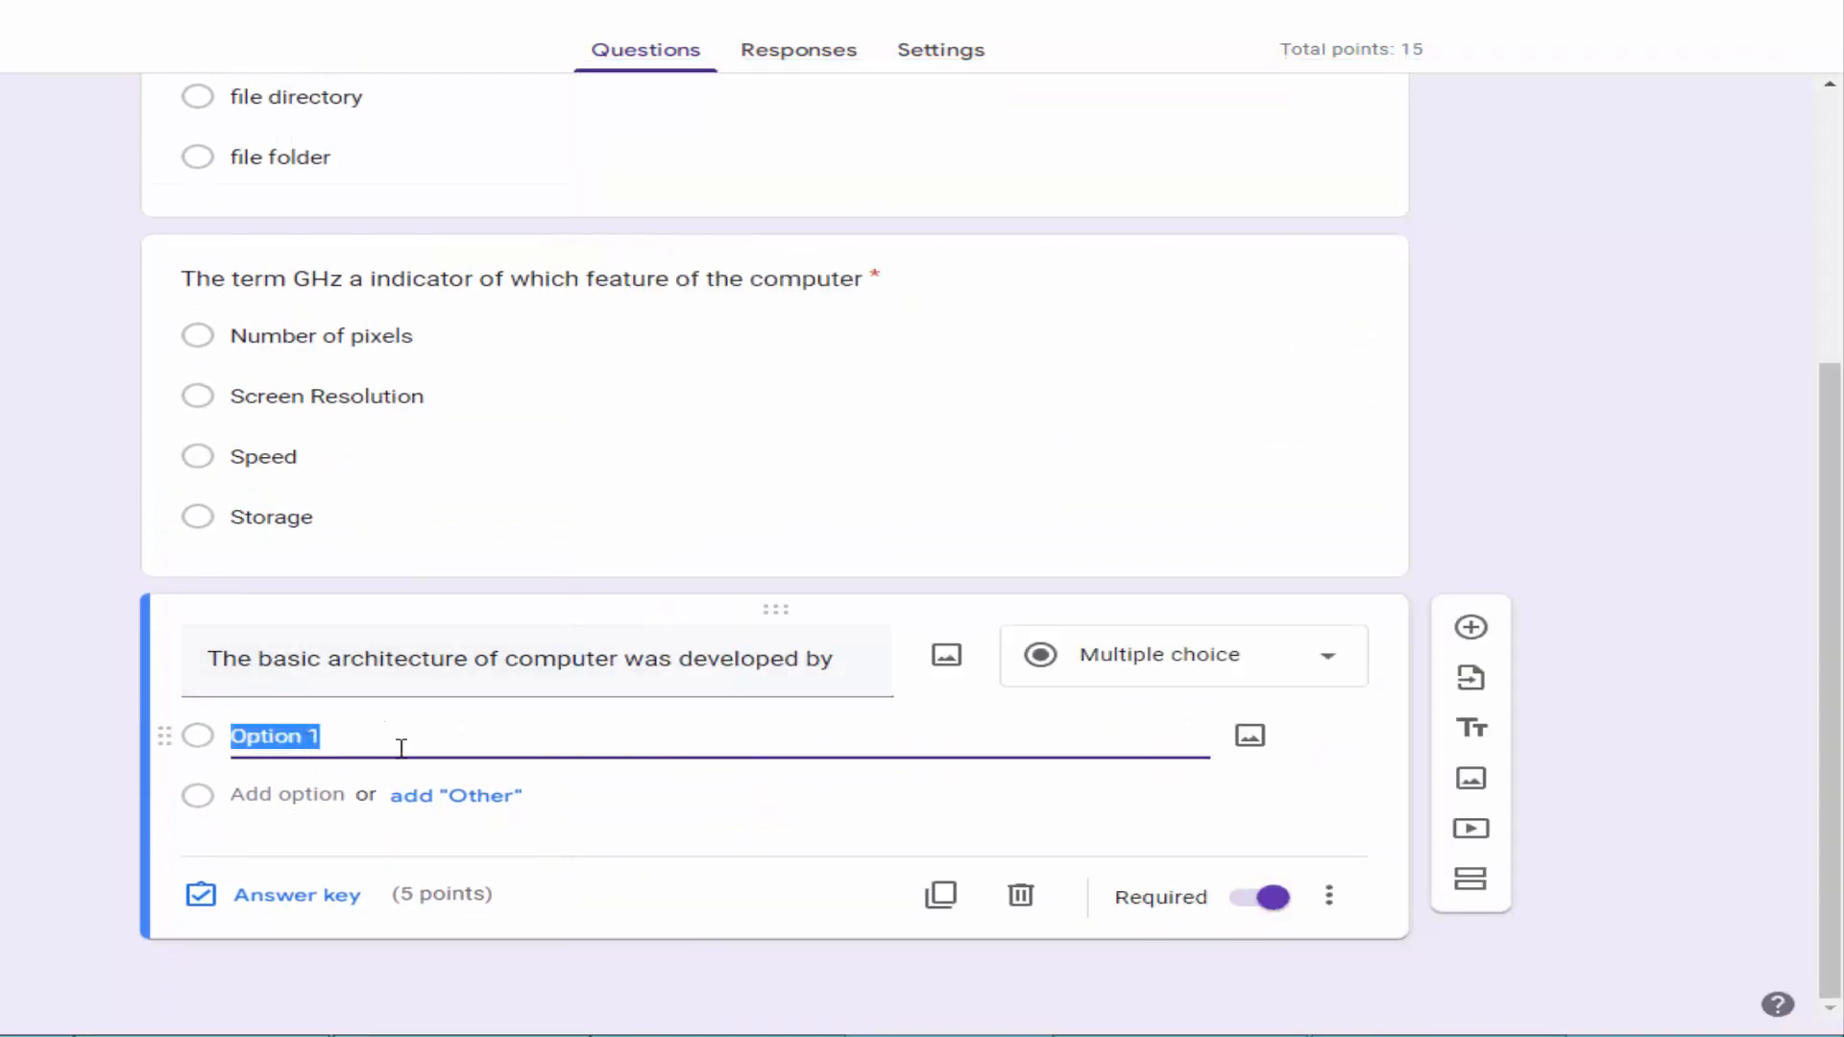
scroll(up, 3)
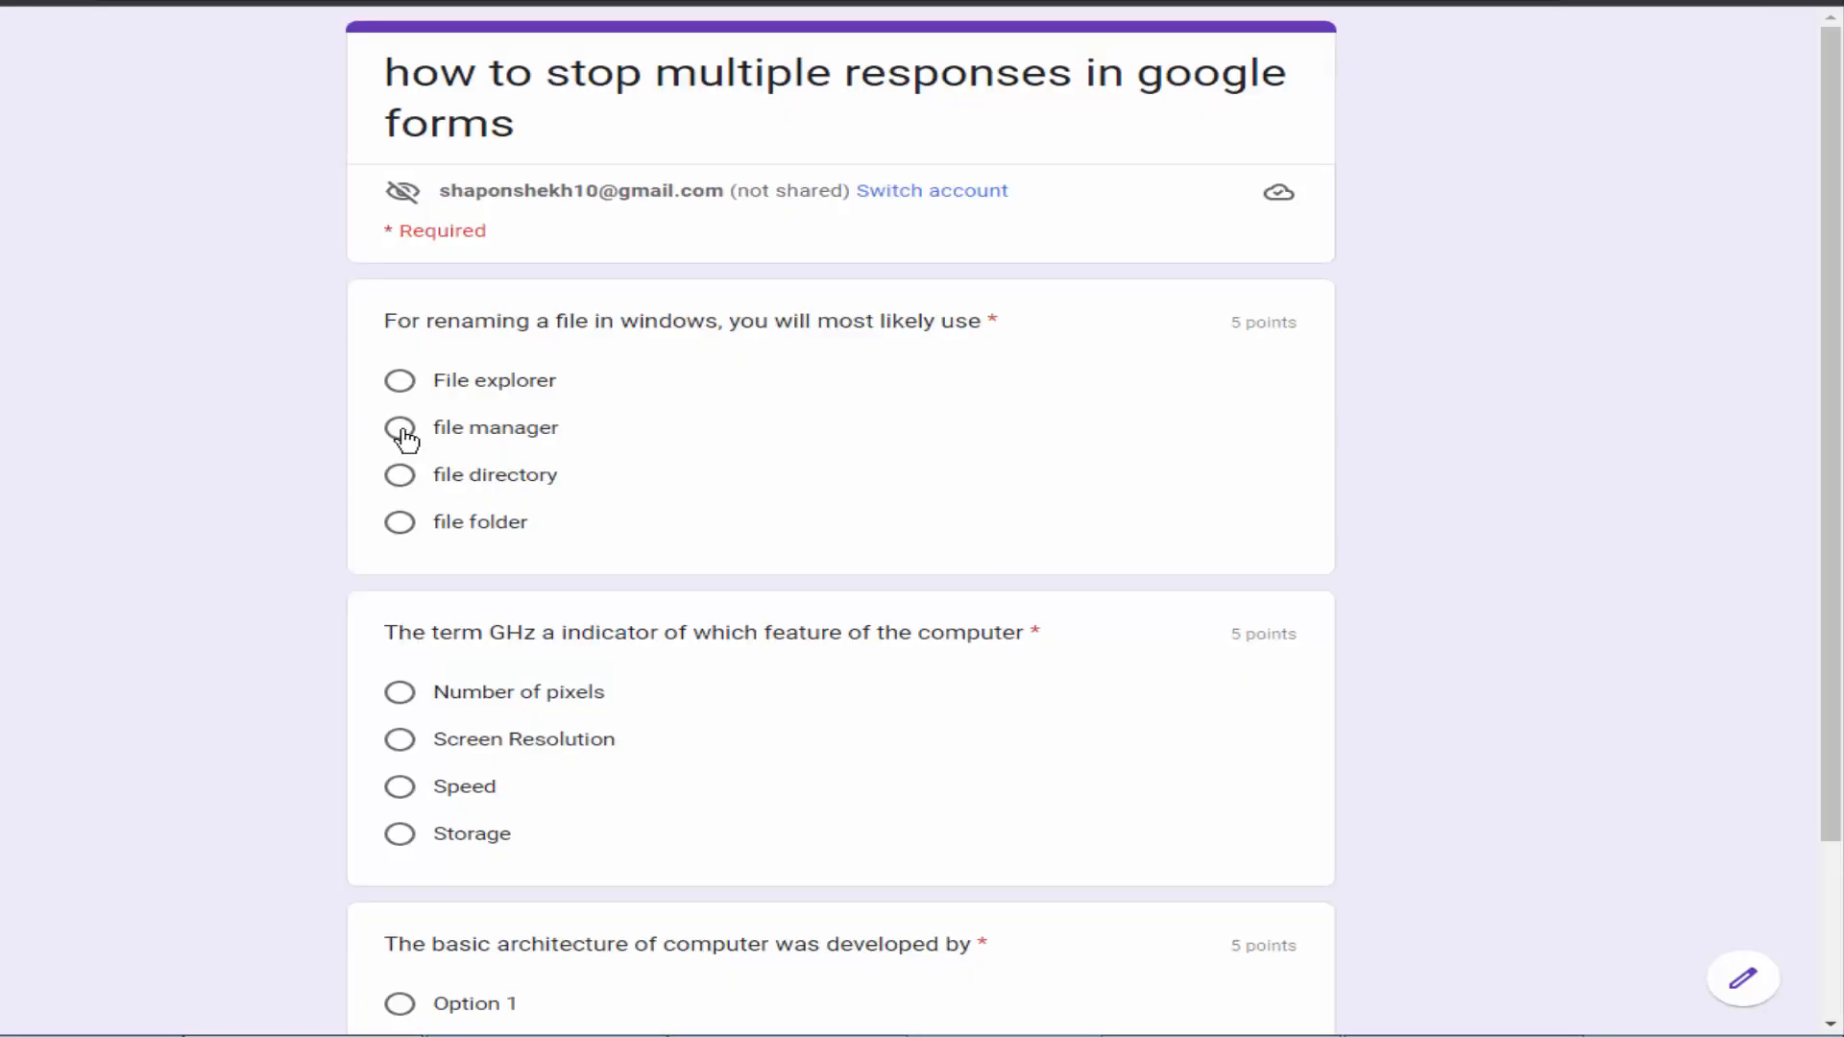
In the quiz preview, answer the file-renaming question with file manager
click(399, 521)
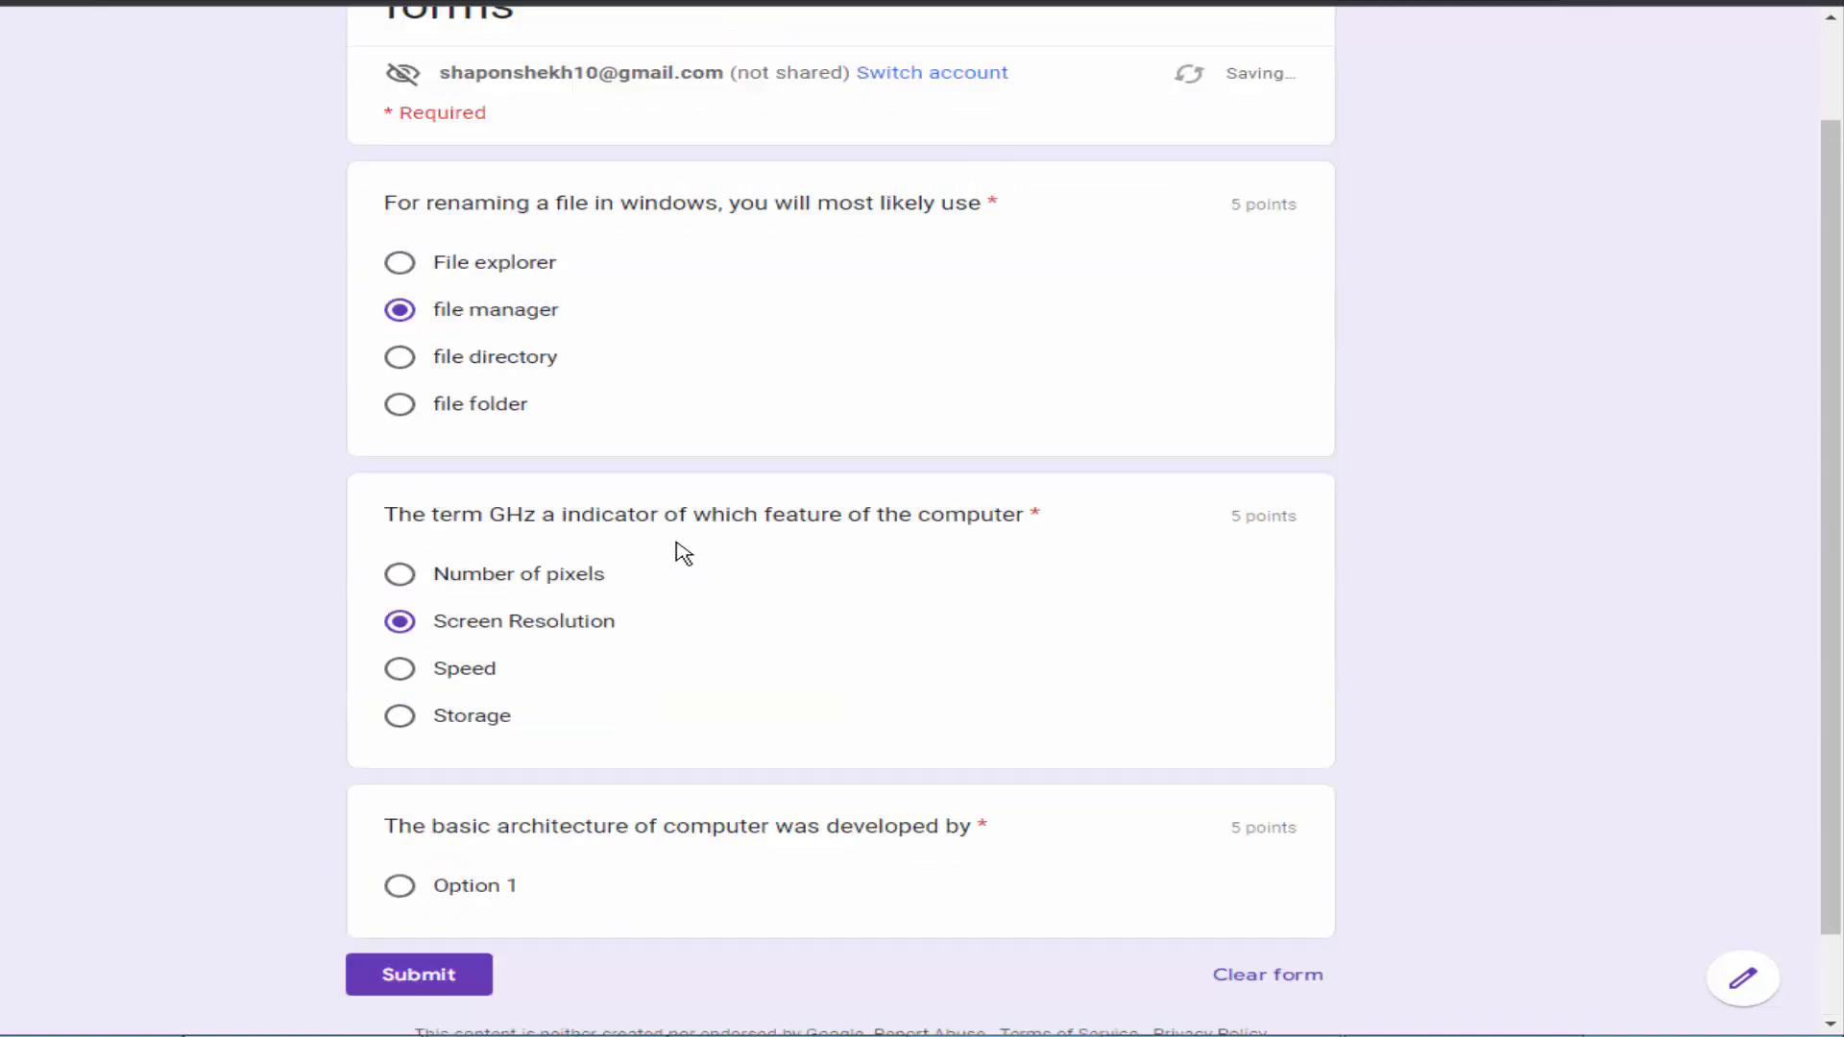
scroll(down, 3)
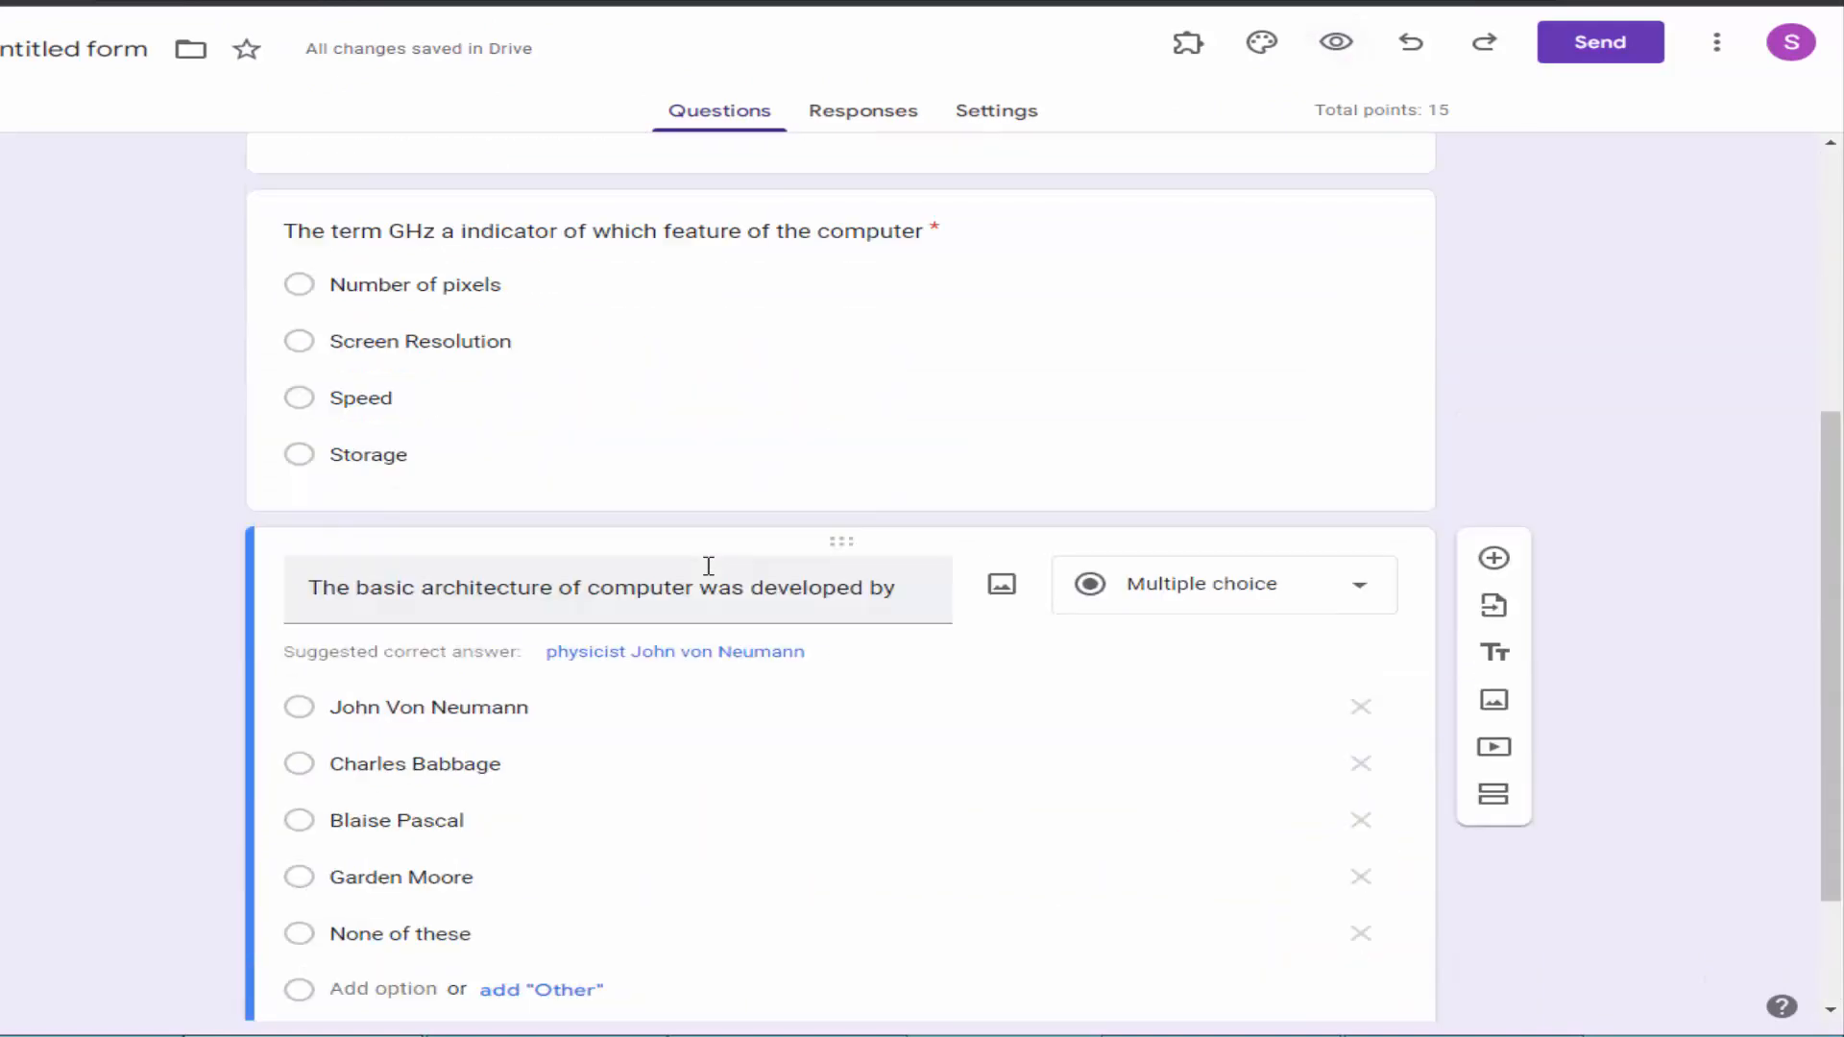
Reopen the quiz preview once question three has its five options
scroll(down, 3)
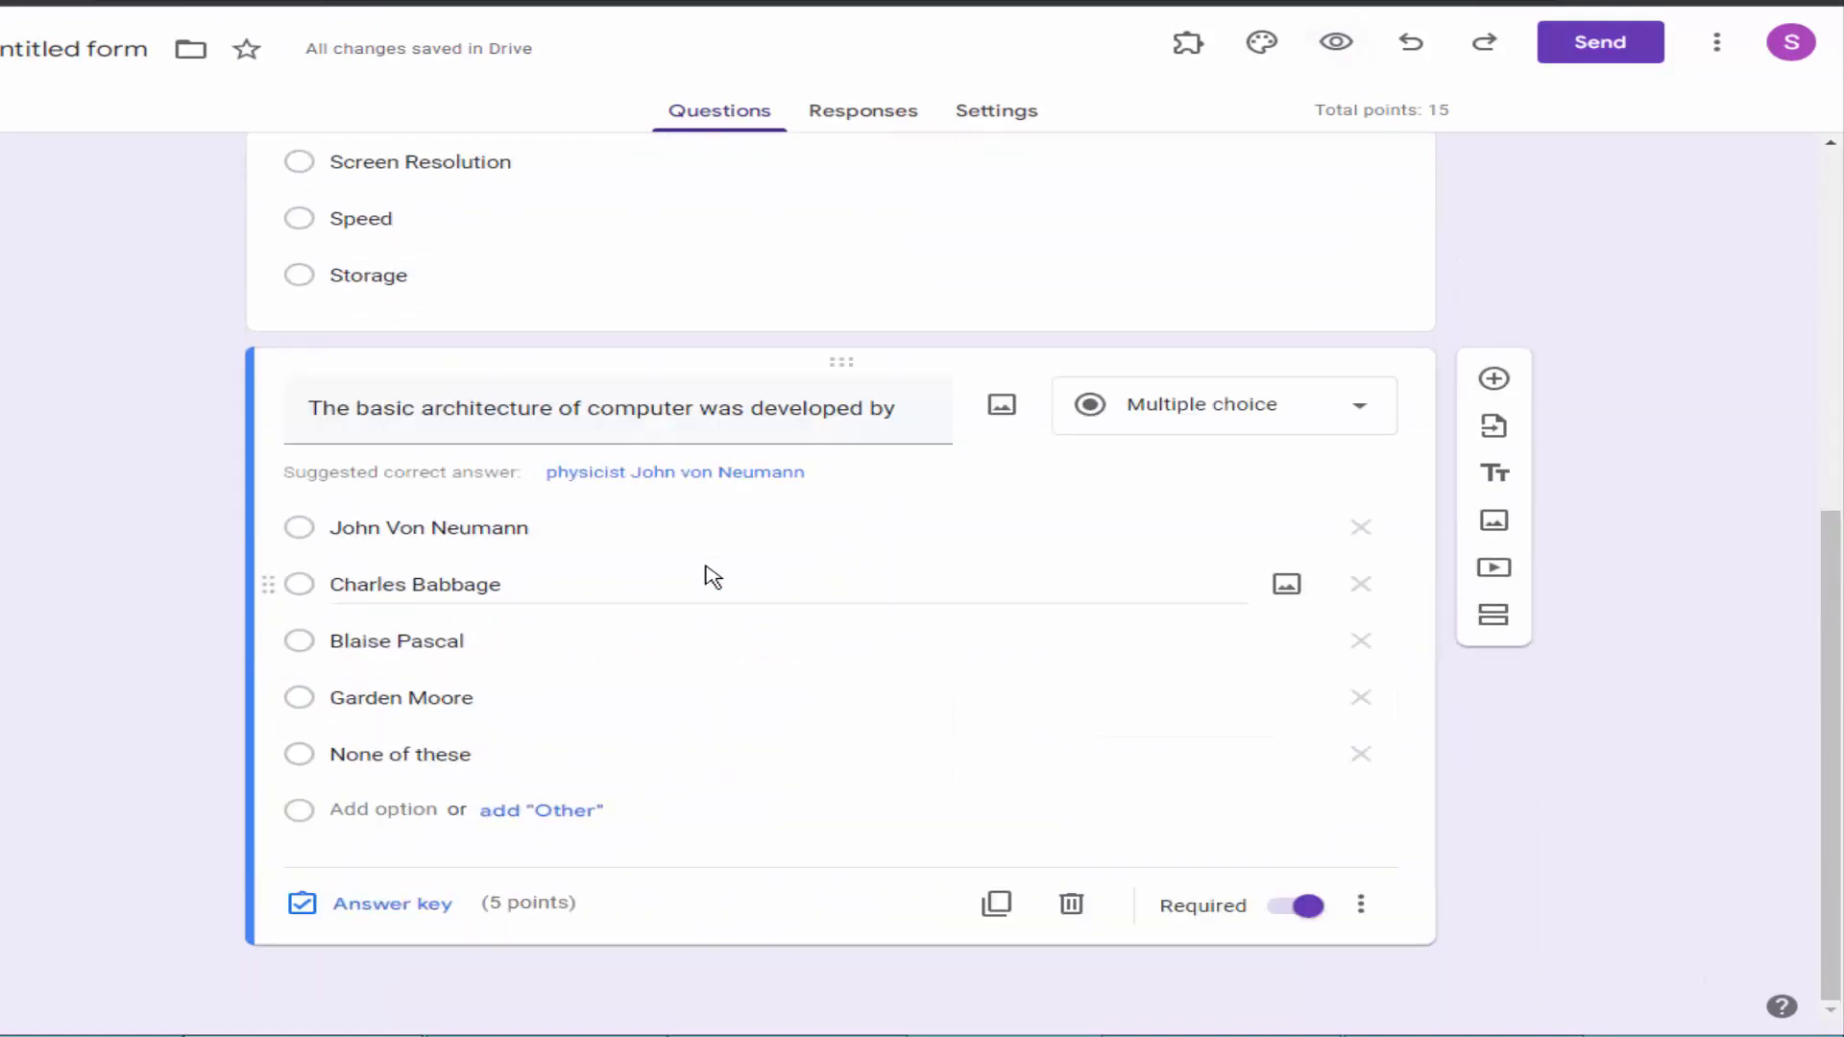
mouse_move(810, 804)
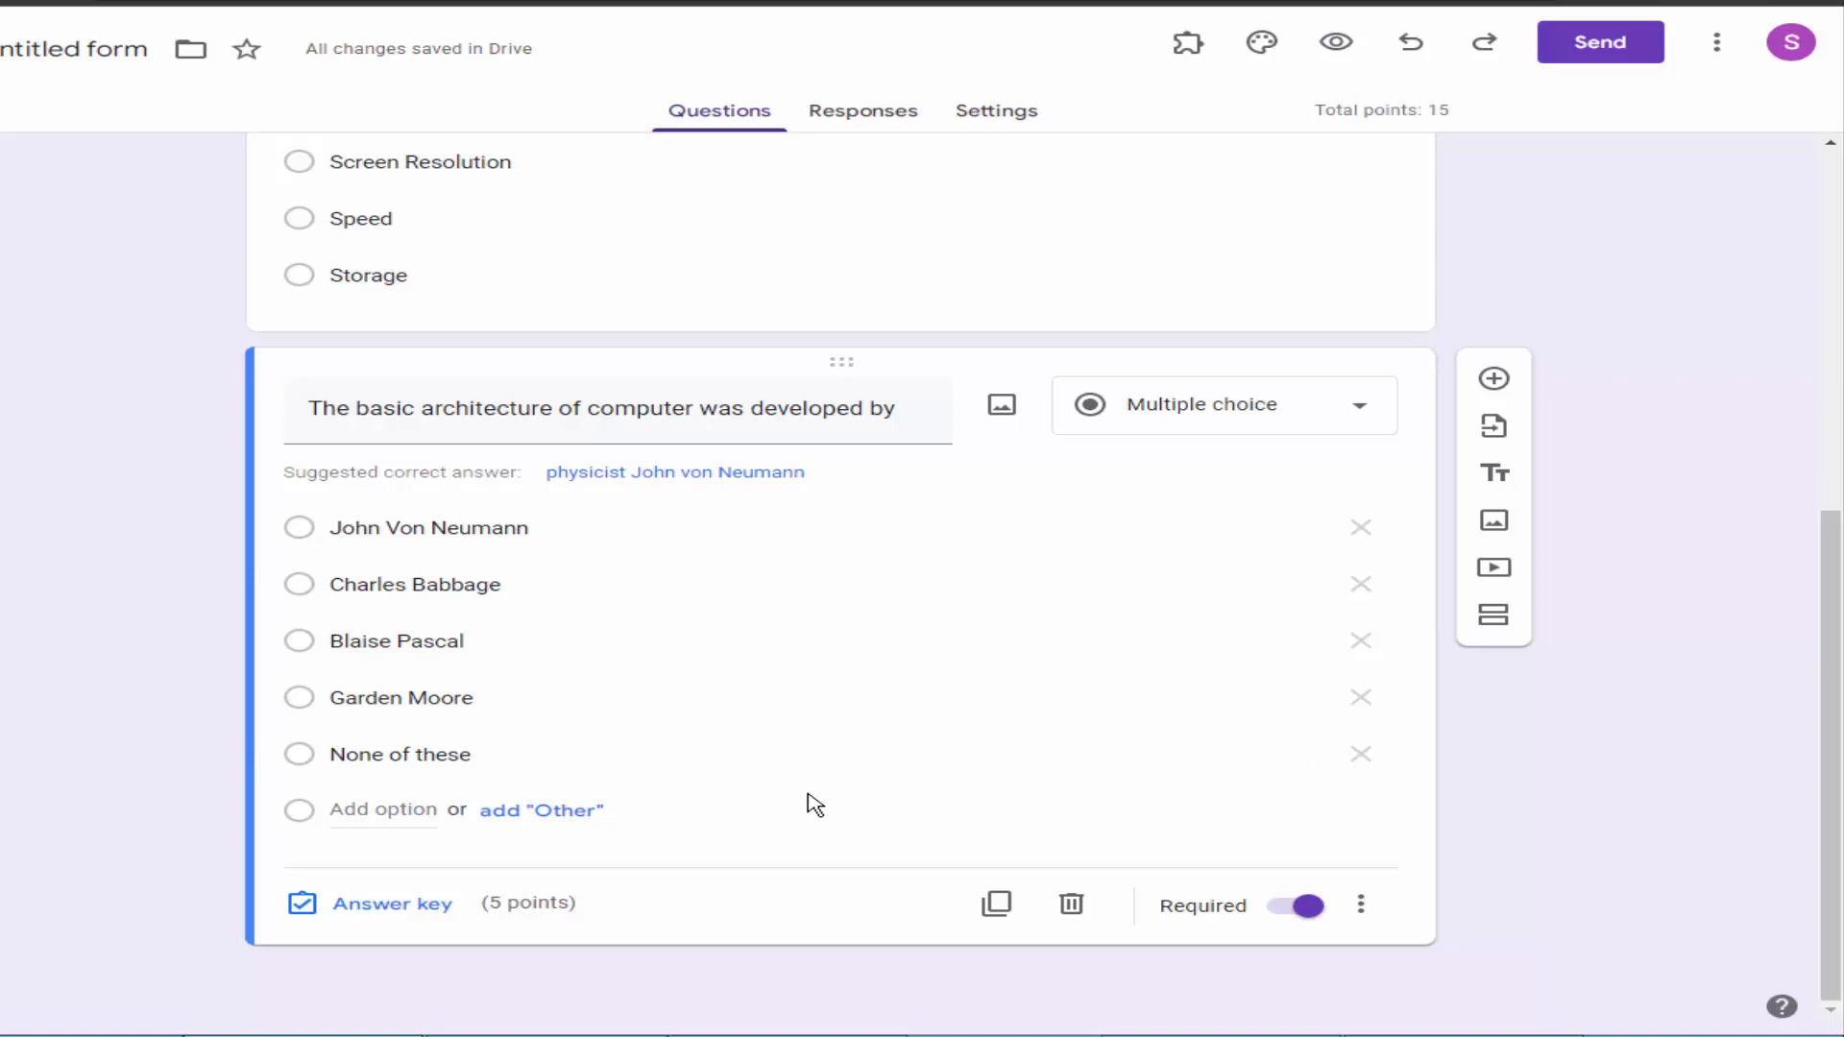
click(1336, 42)
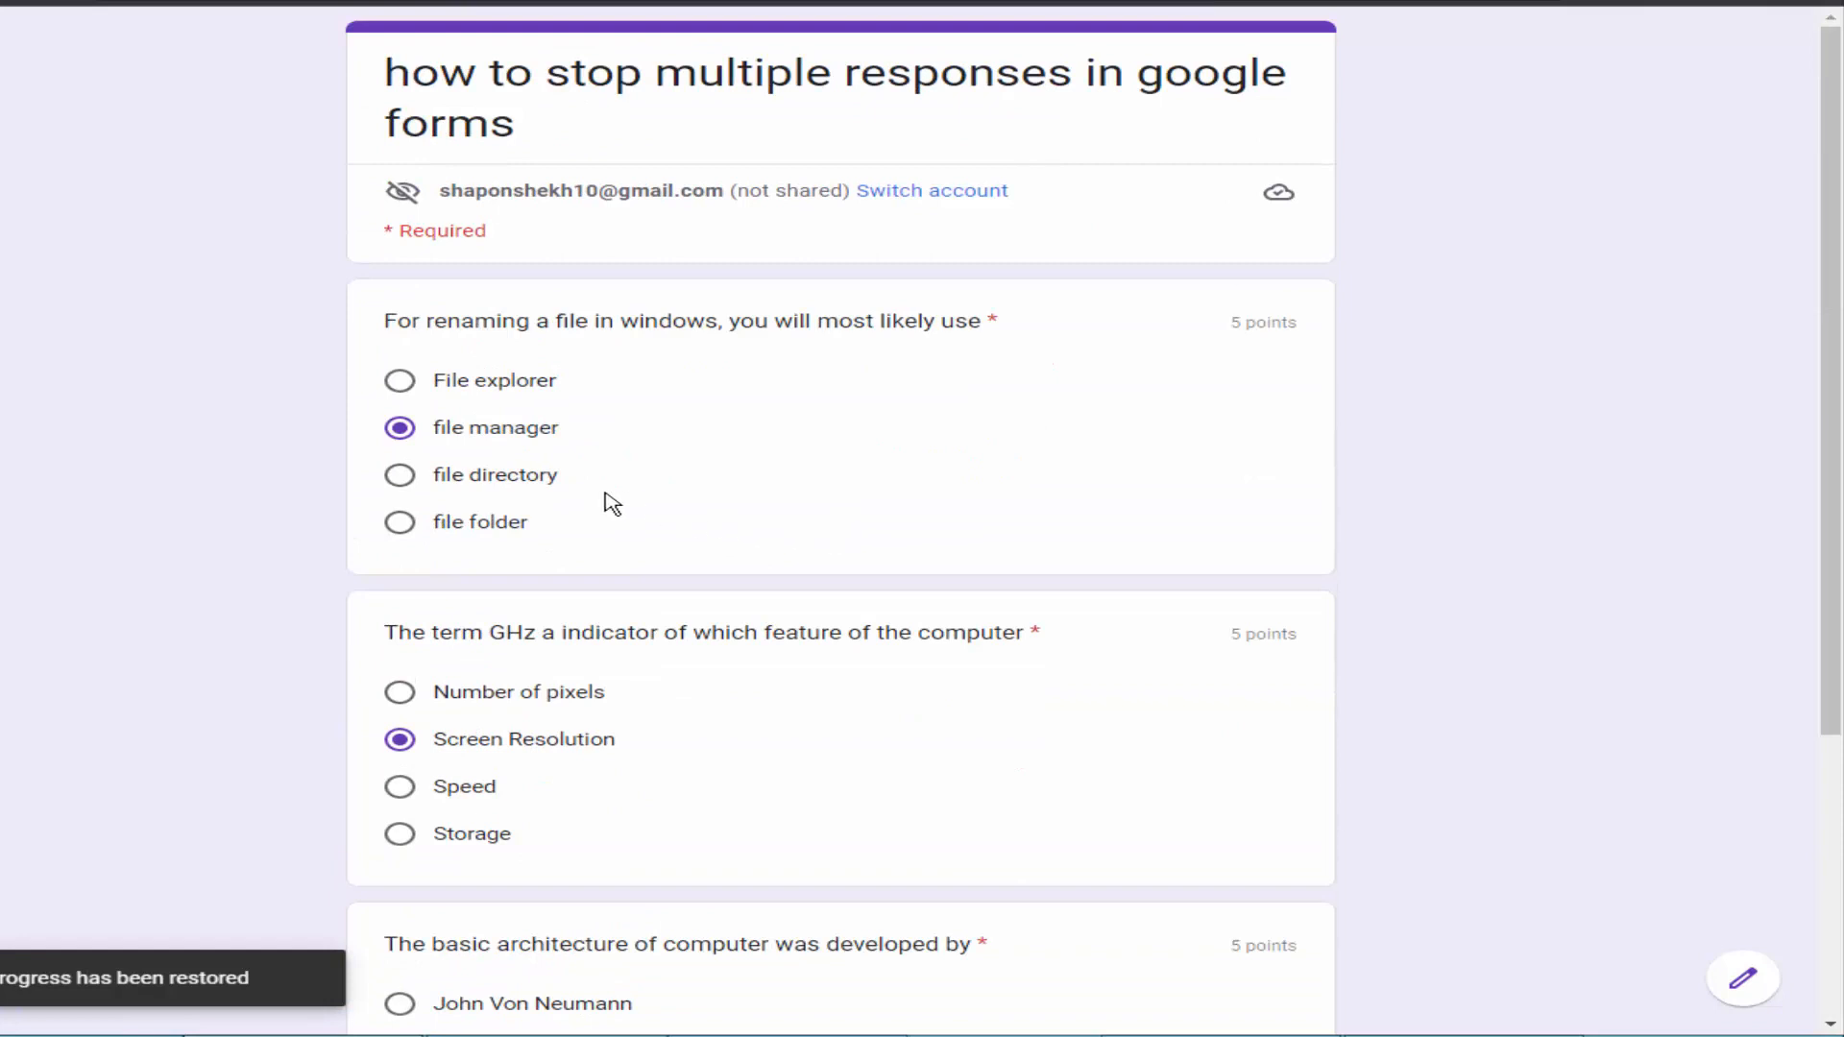
Submit the quiz response with Blaise Pascal chosen for question three
scroll(down, 3)
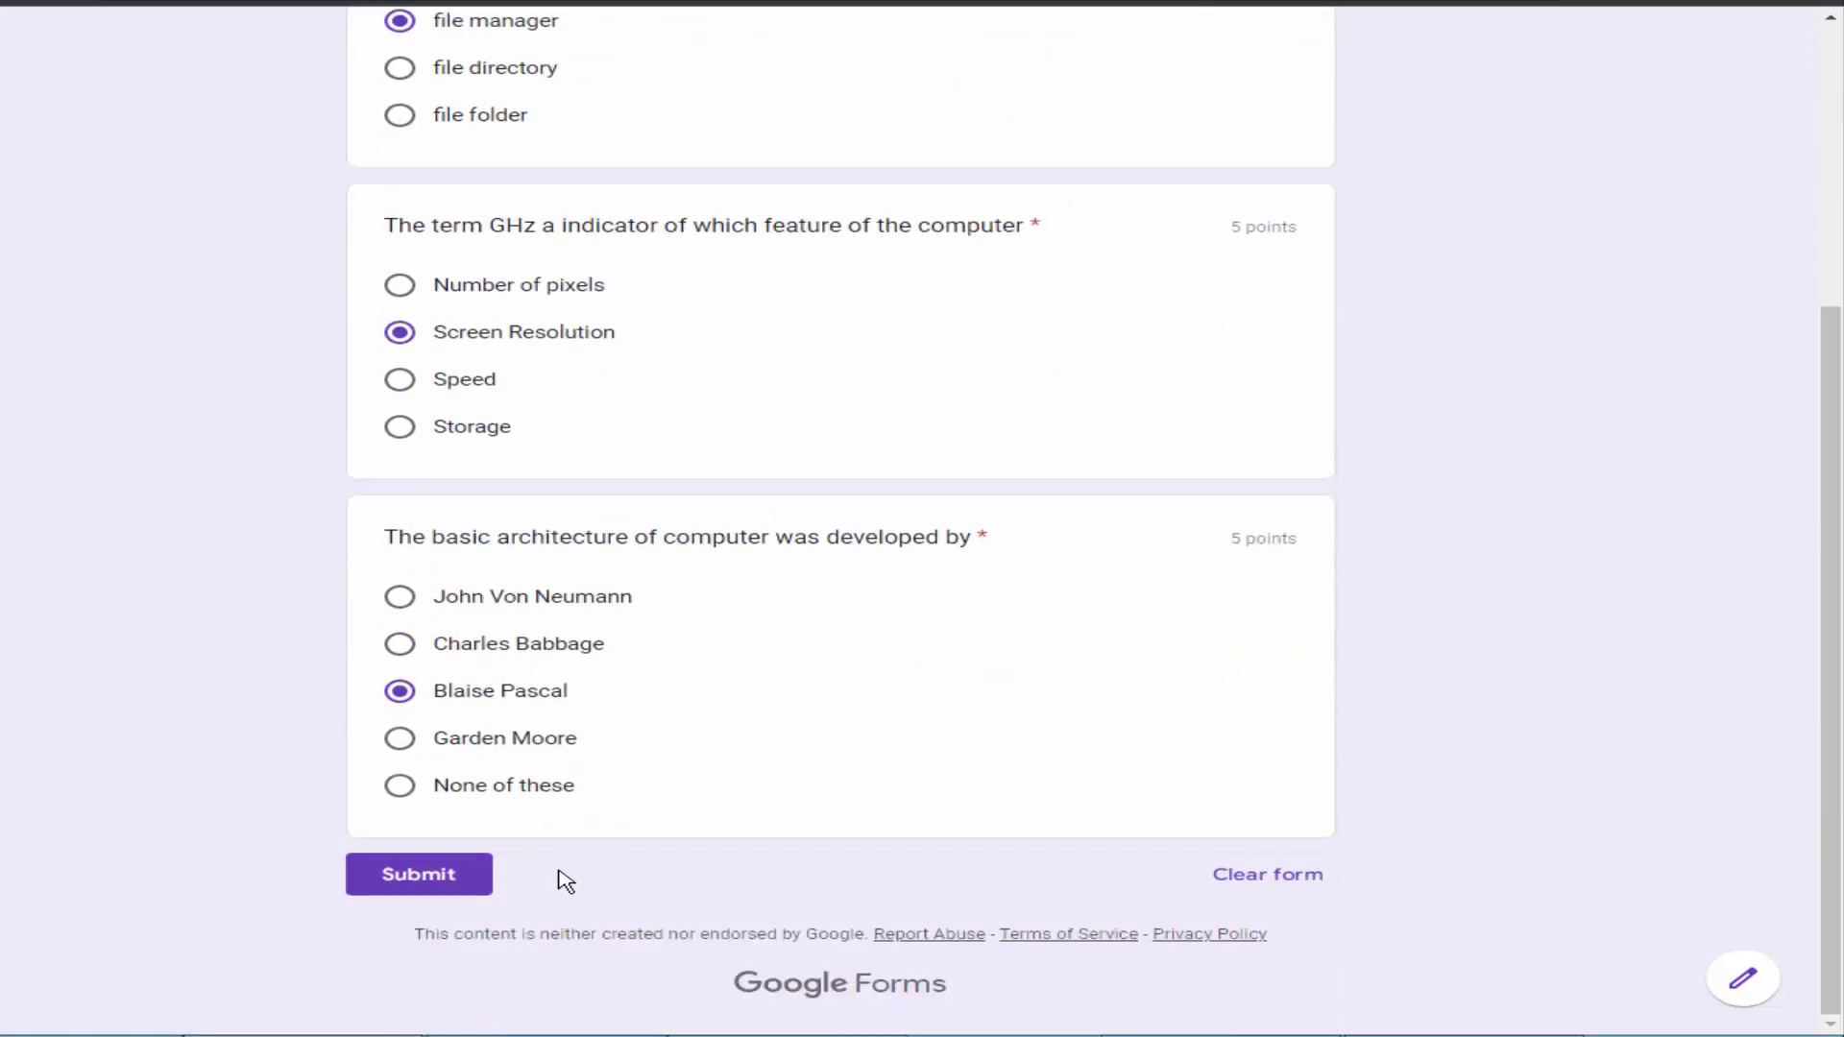
click(419, 875)
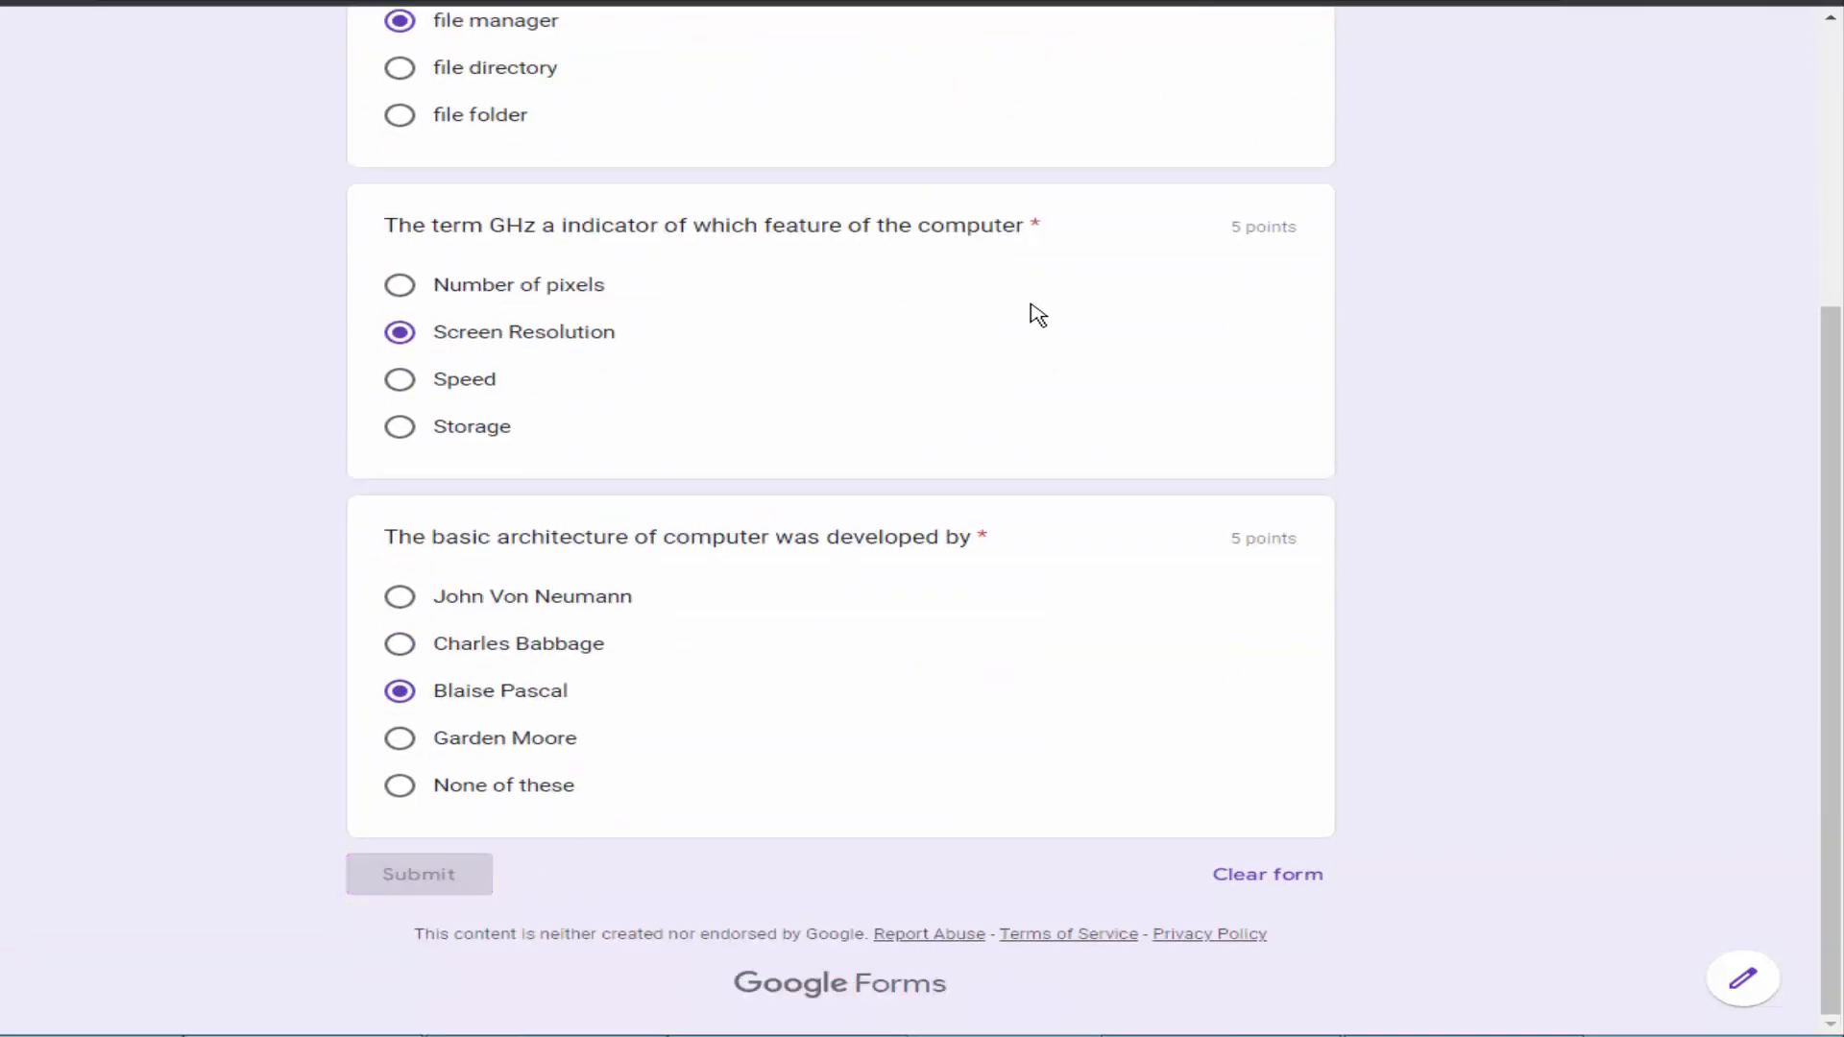
click(419, 874)
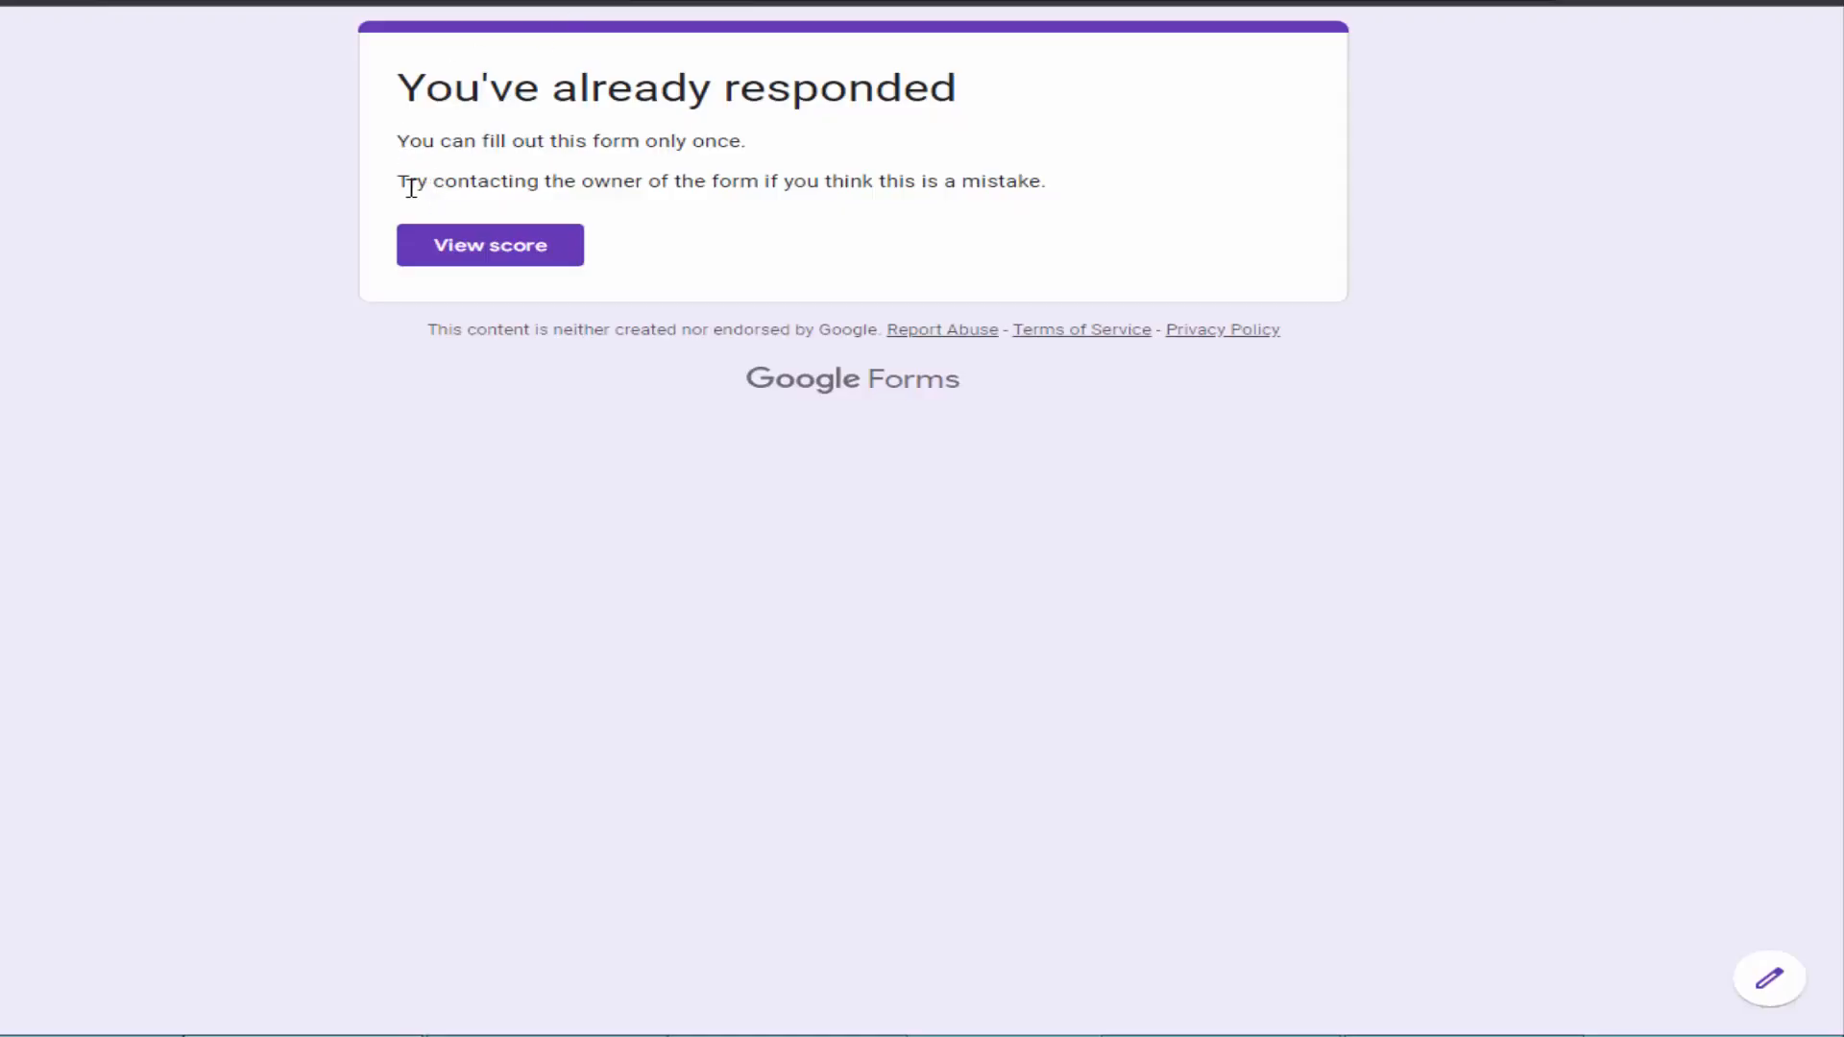
mouse_move(373, 94)
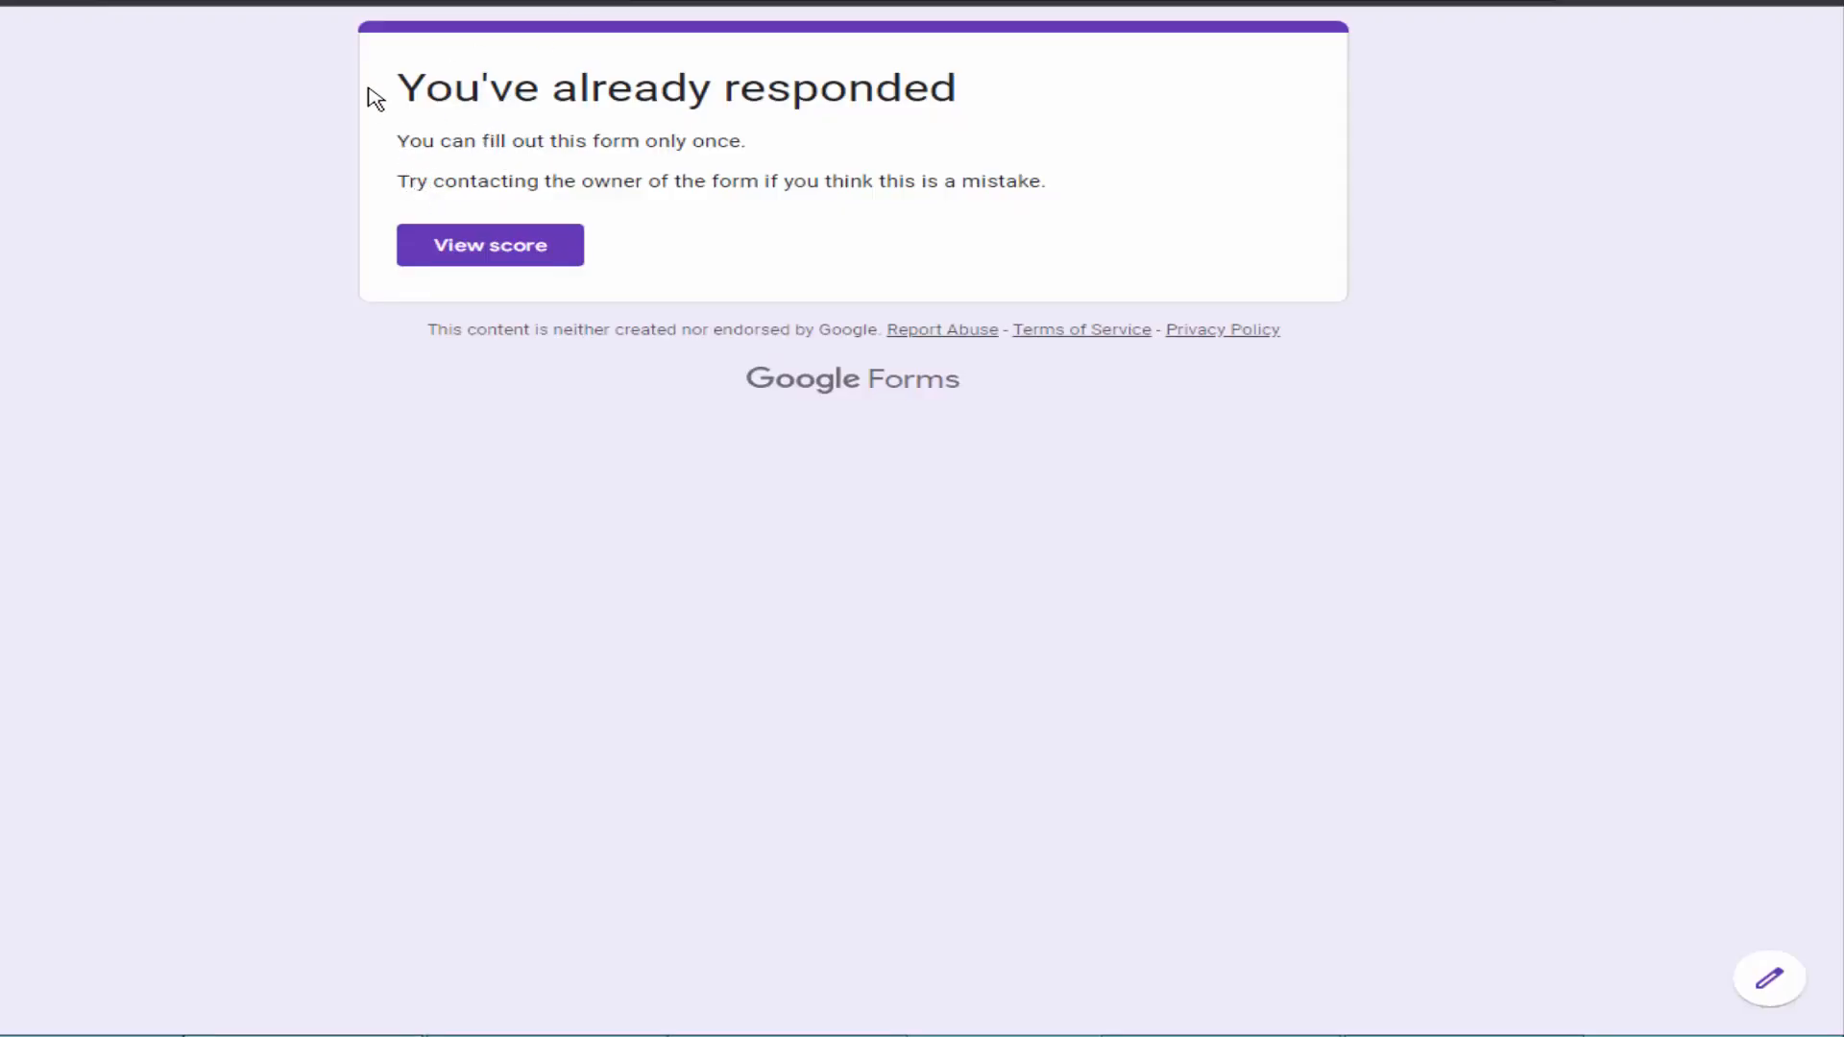
mouse_move(967, 106)
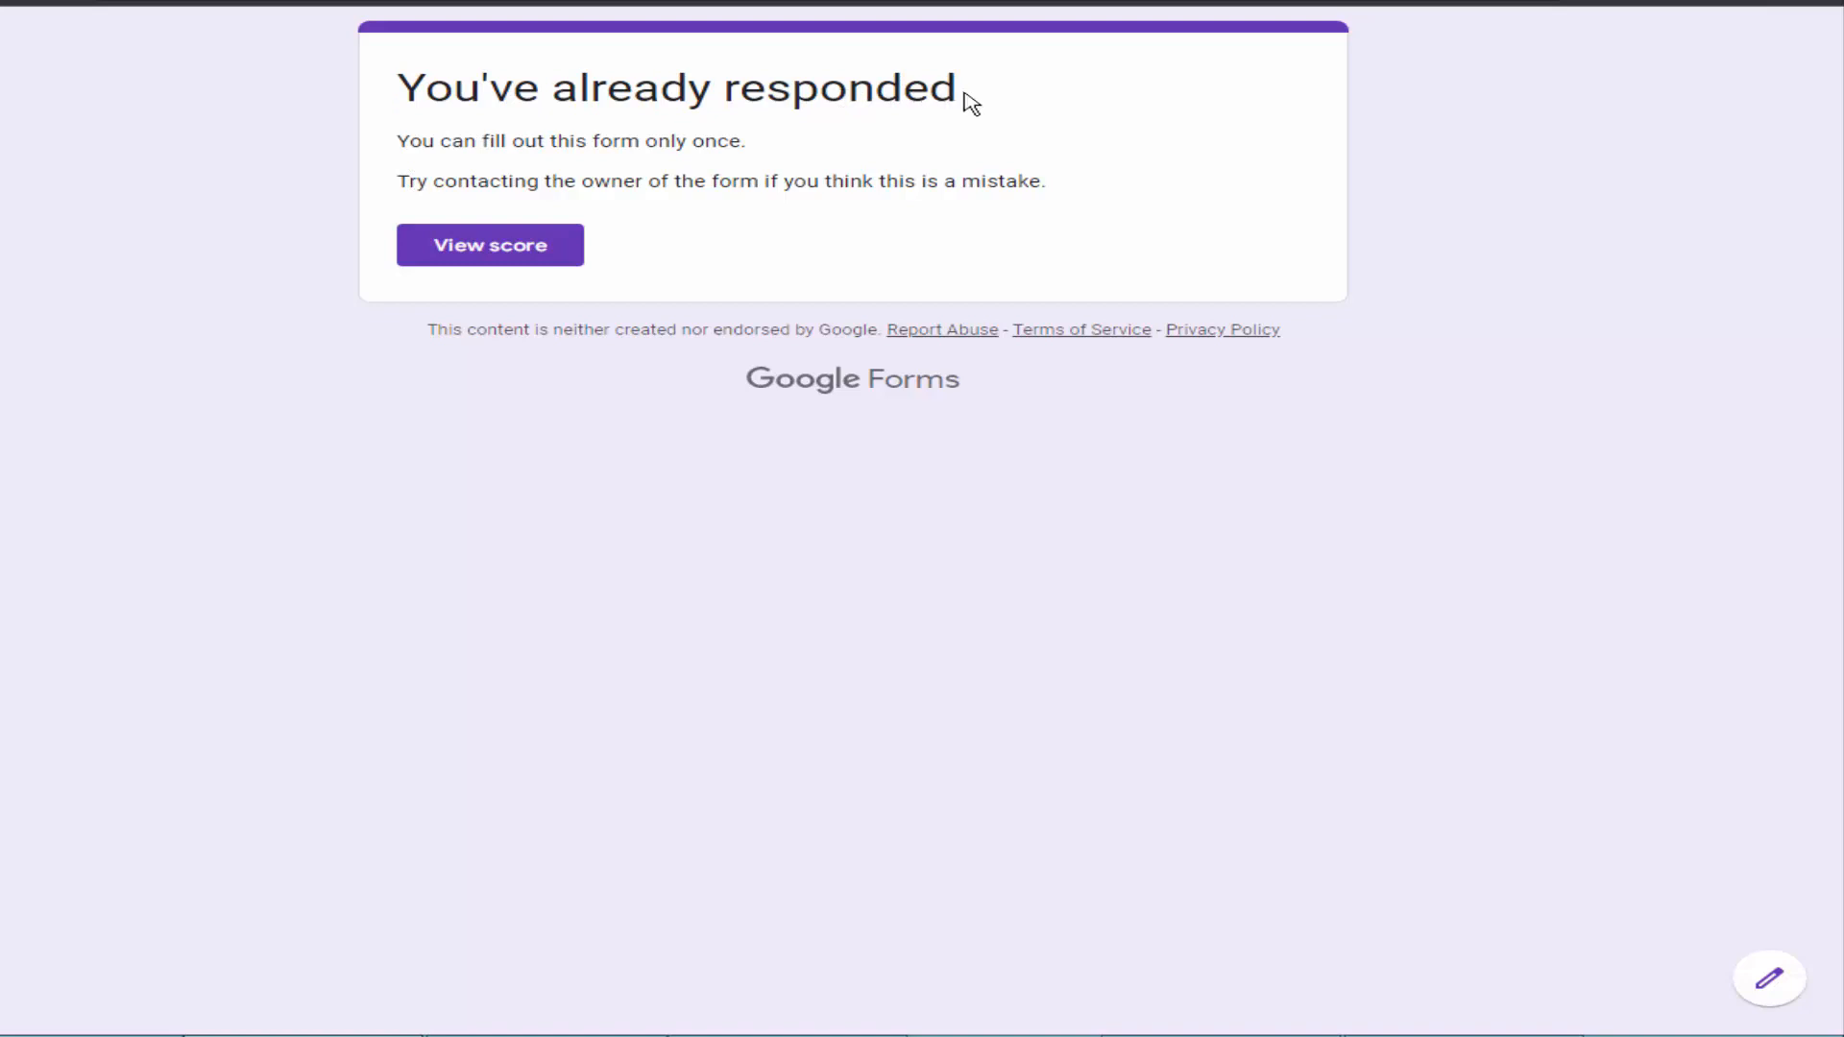
mouse_move(783, 154)
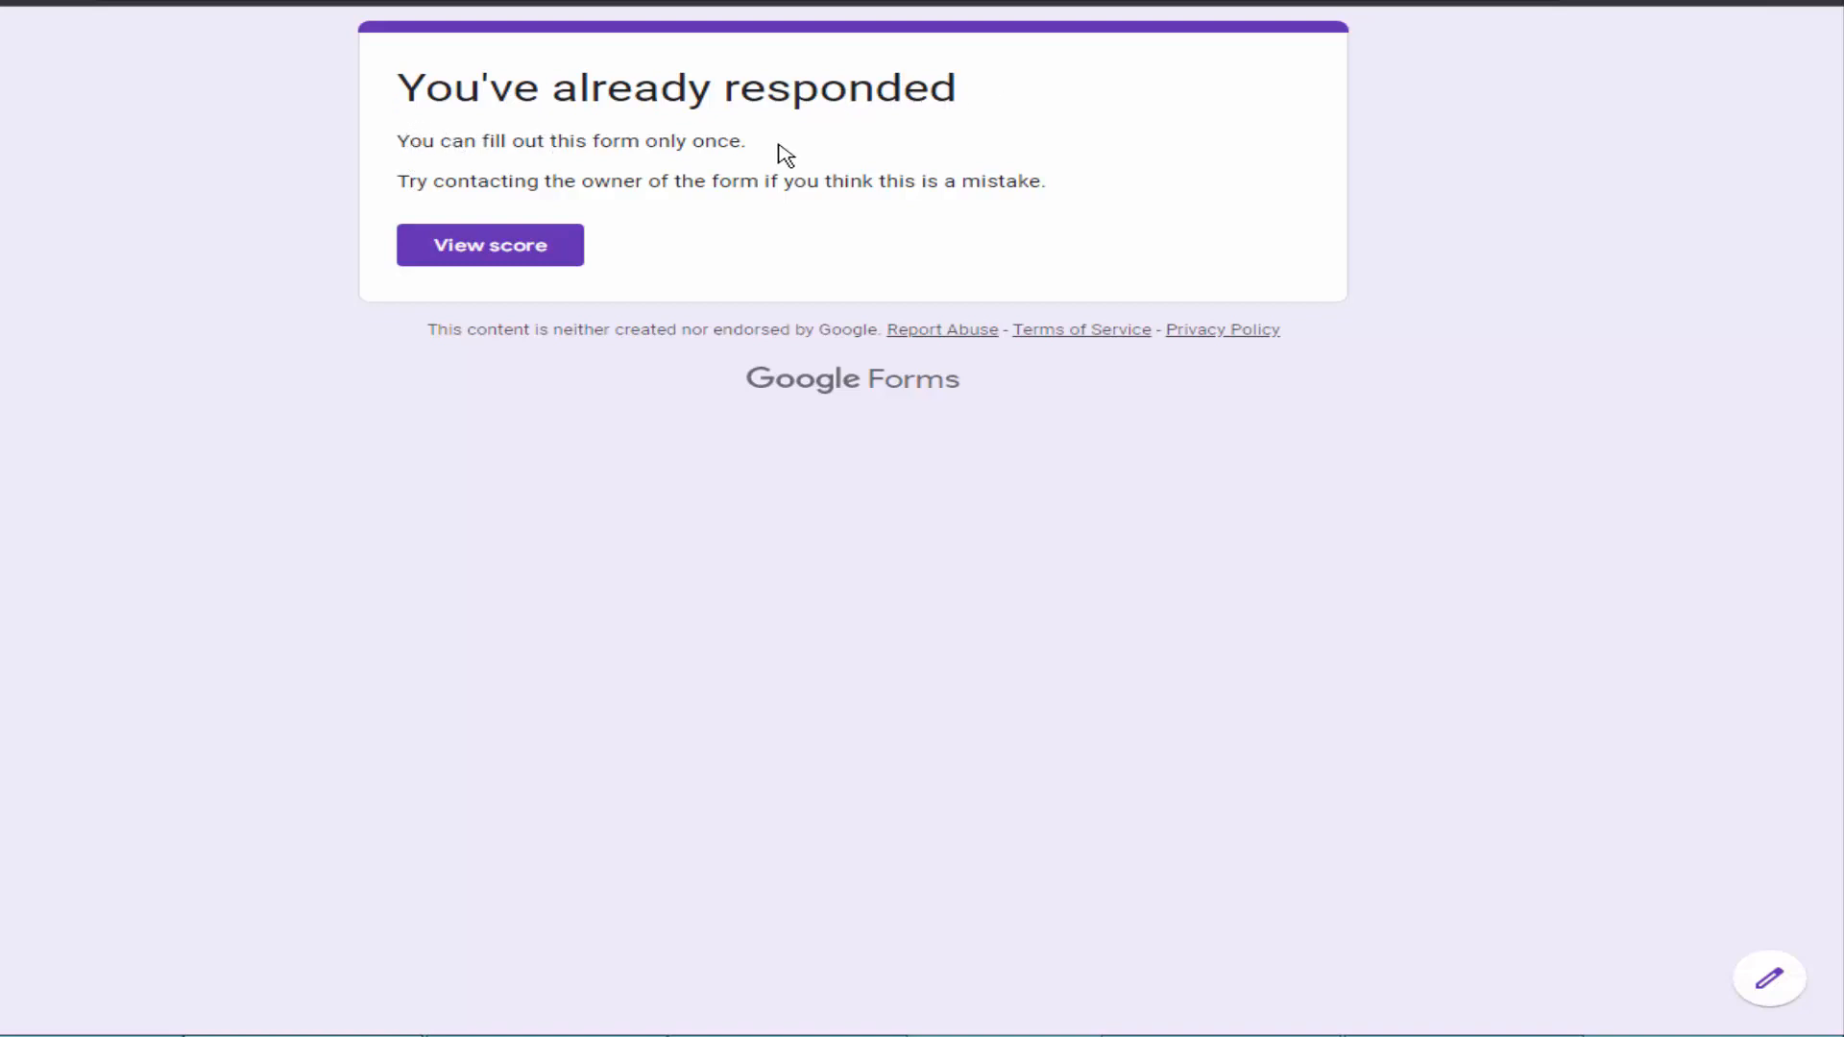
mouse_move(717, 144)
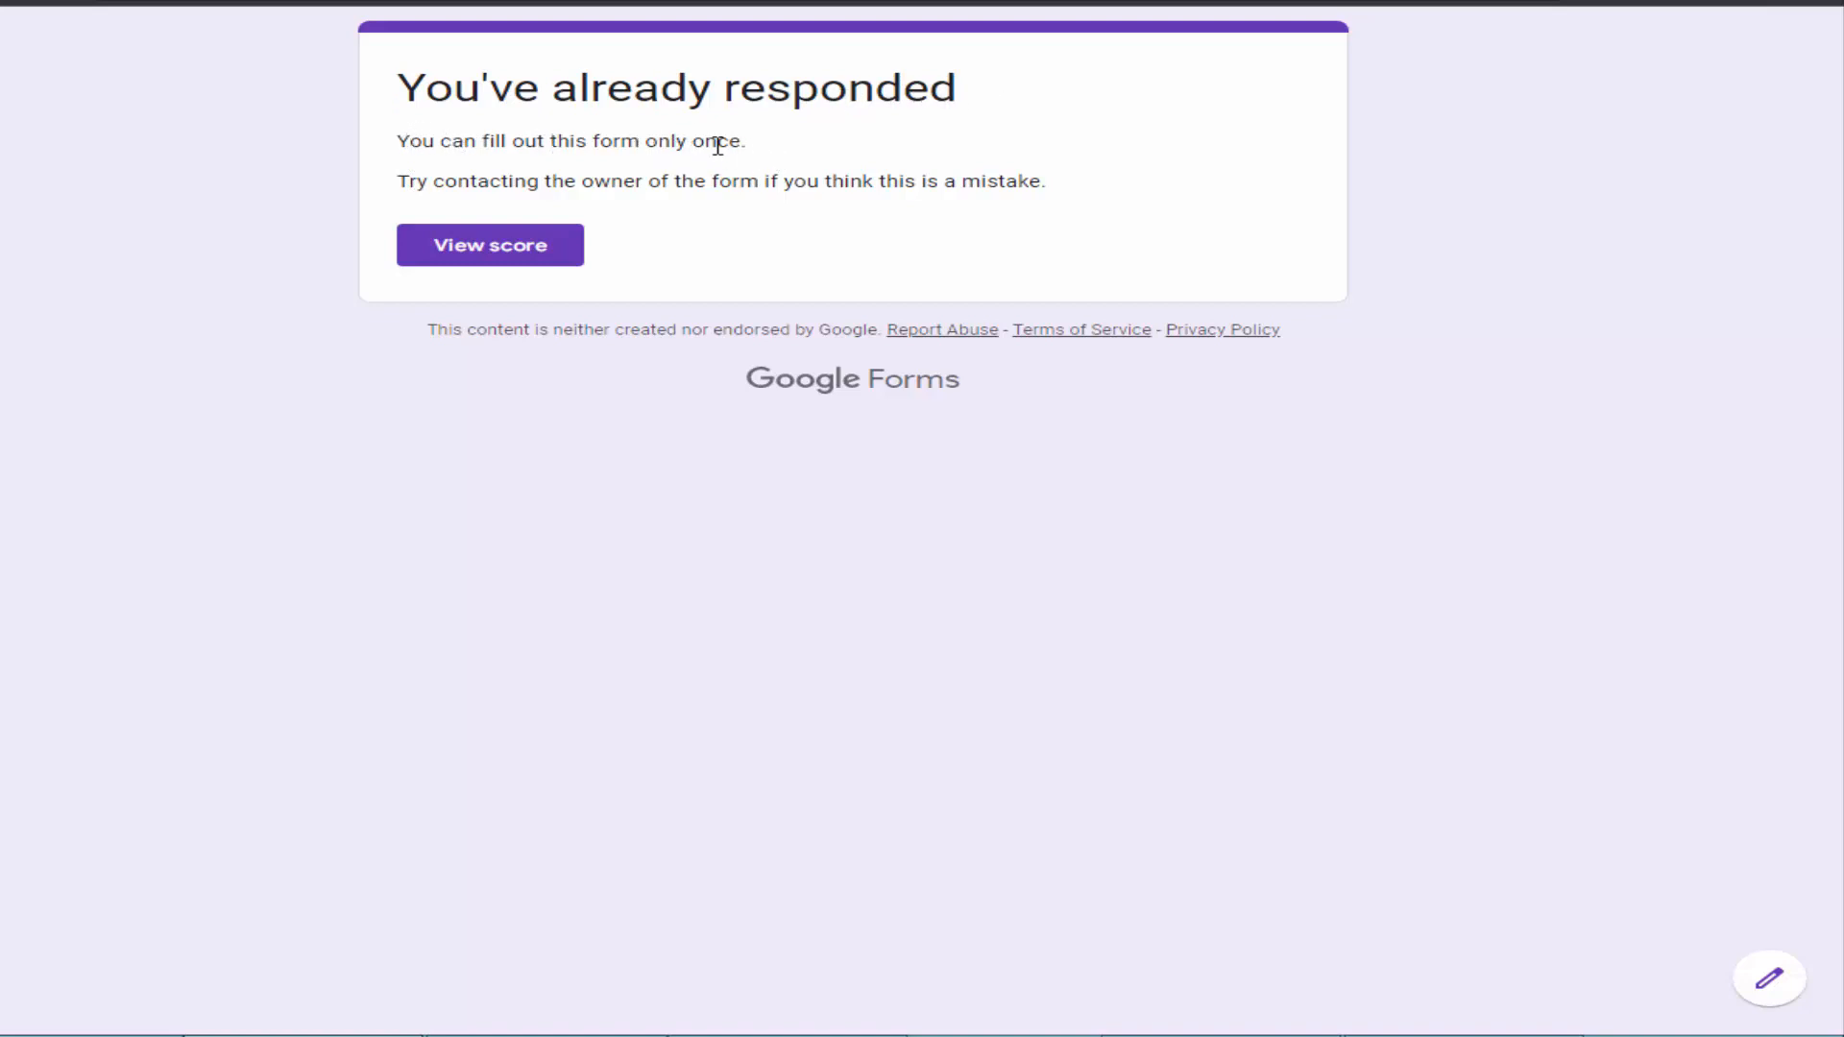
mouse_move(515, 148)
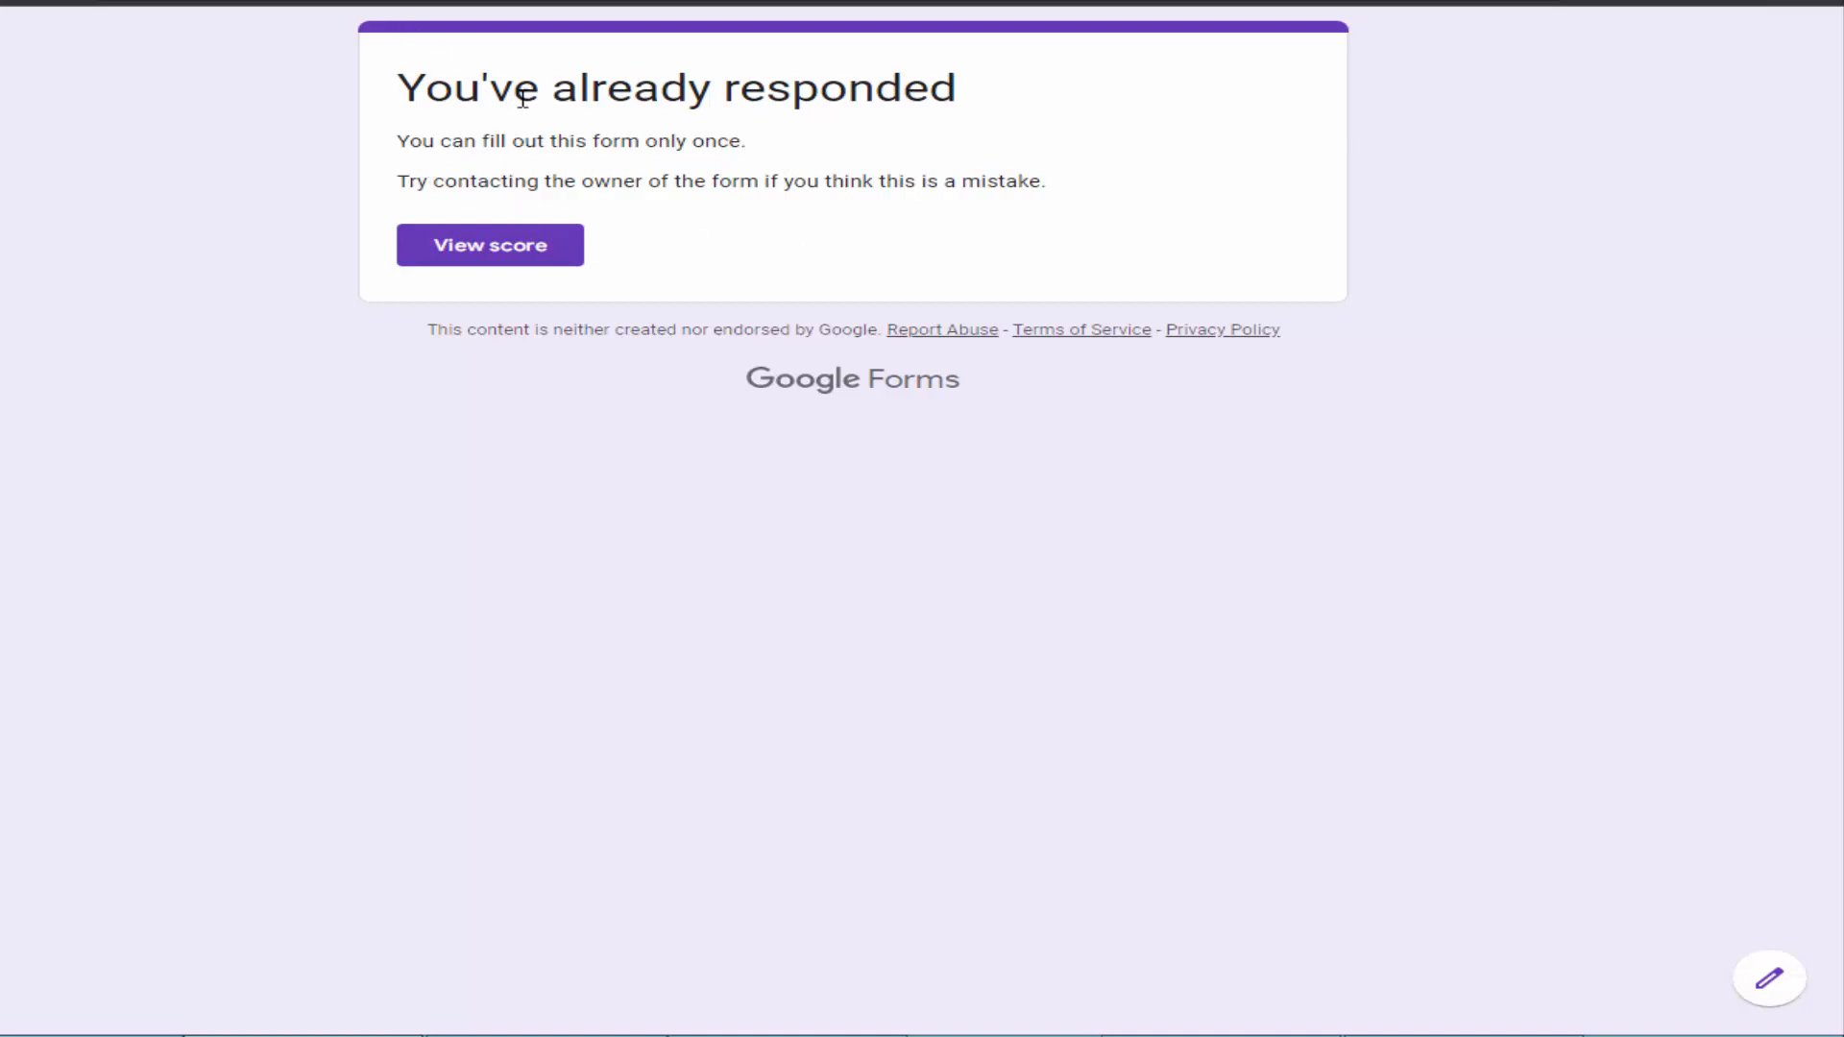
mouse_move(801, 21)
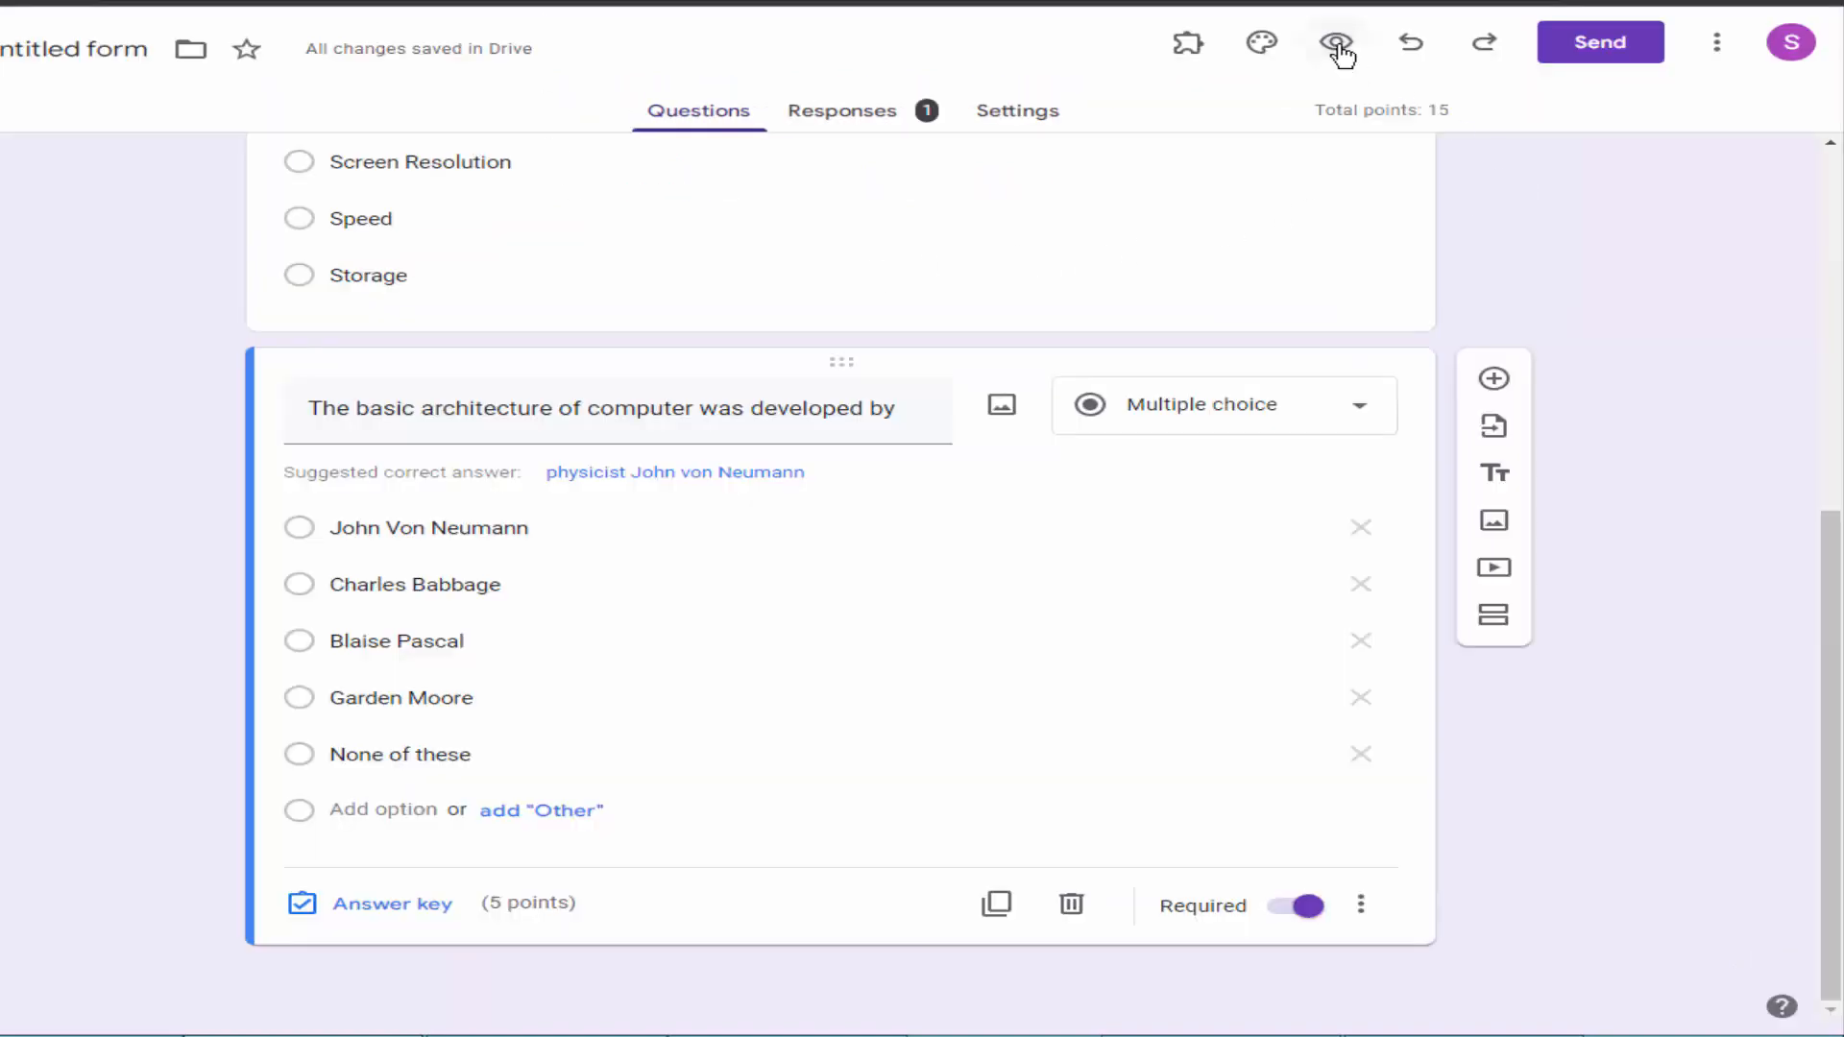
Open a fresh preview of the quiz from the editor
click(1341, 42)
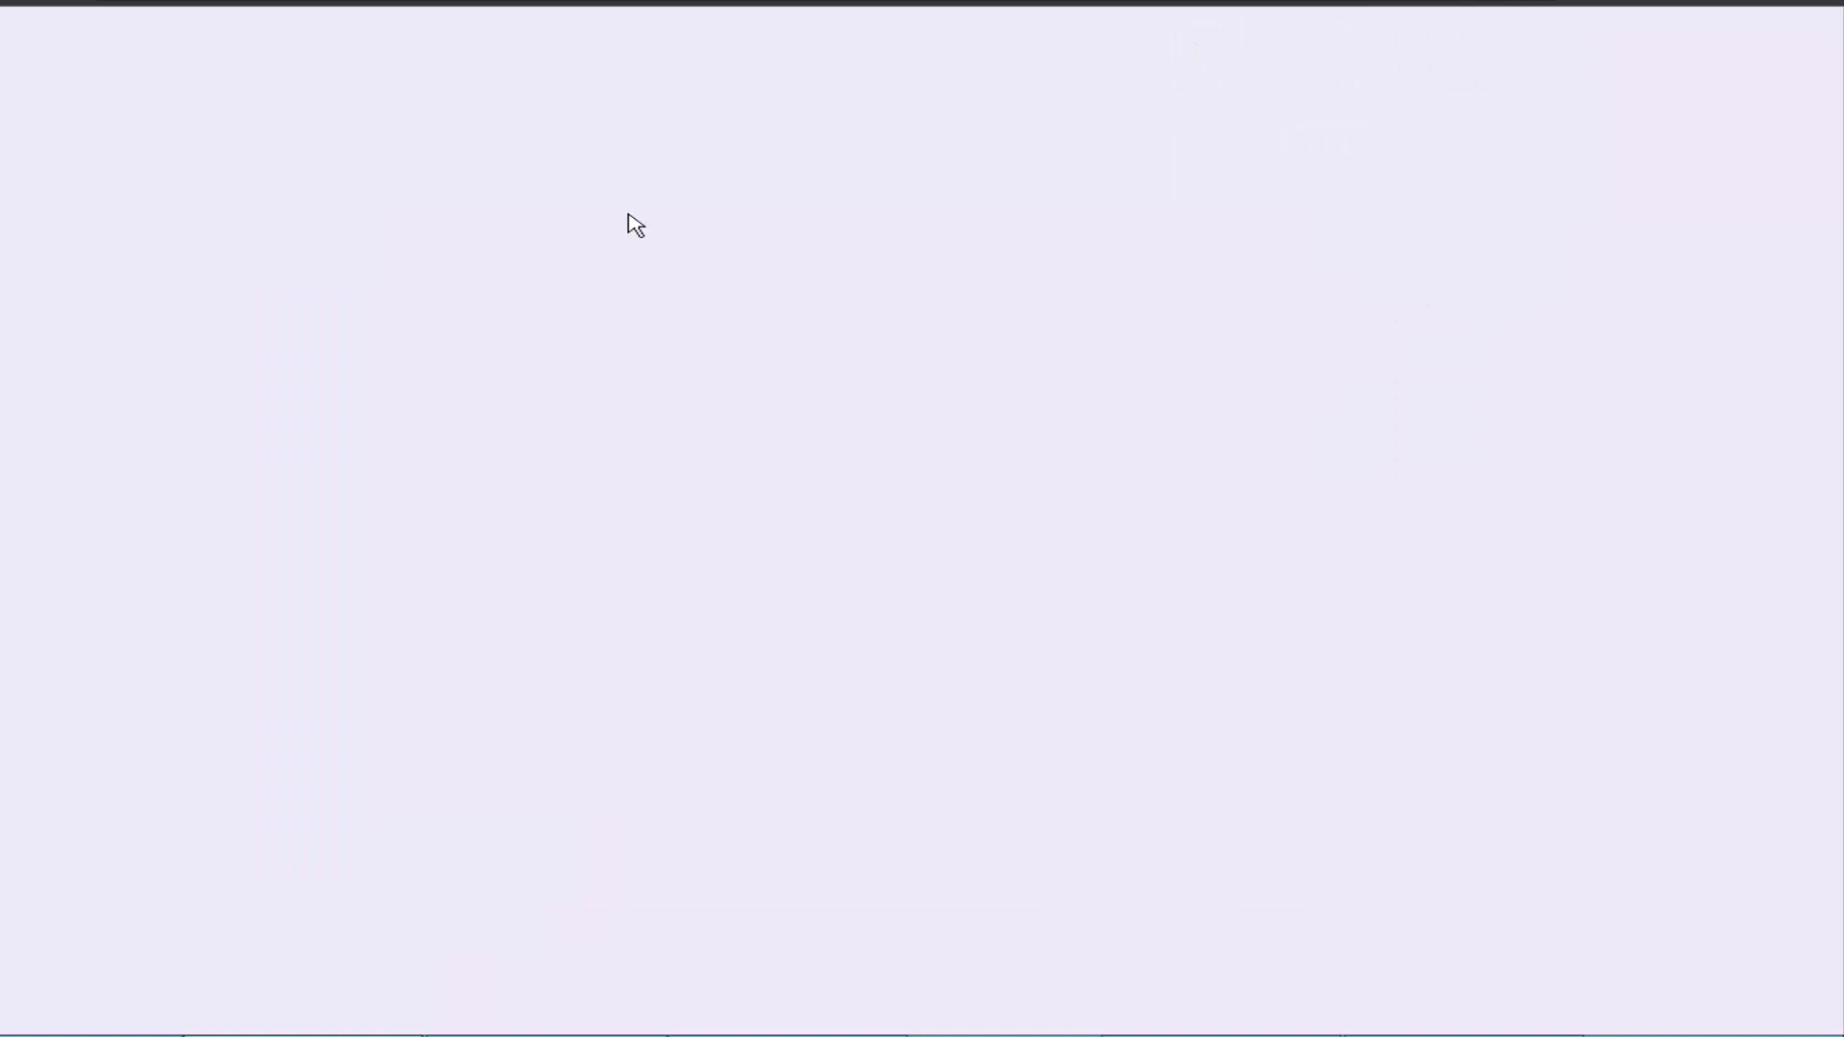